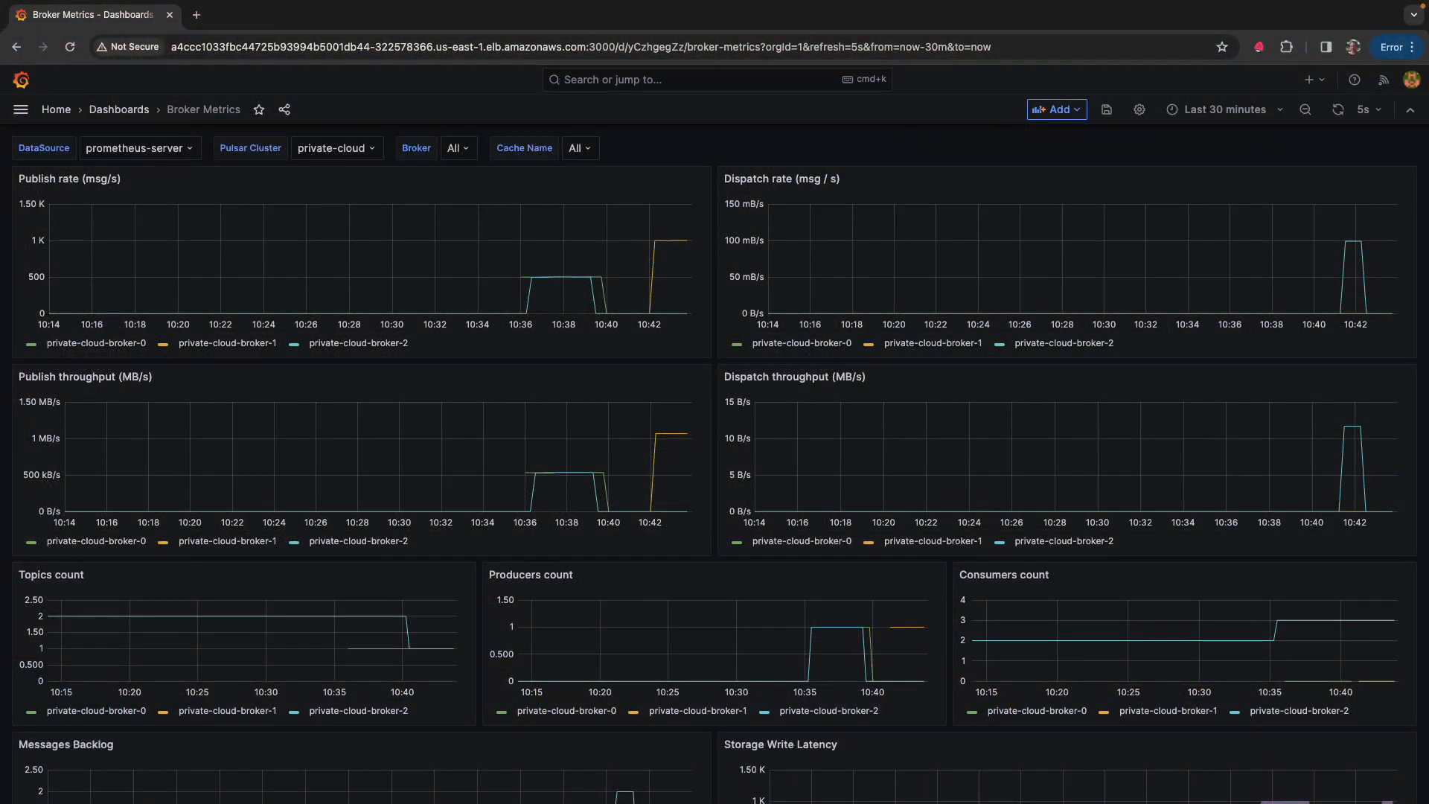
pyautogui.moveTo(605, 210)
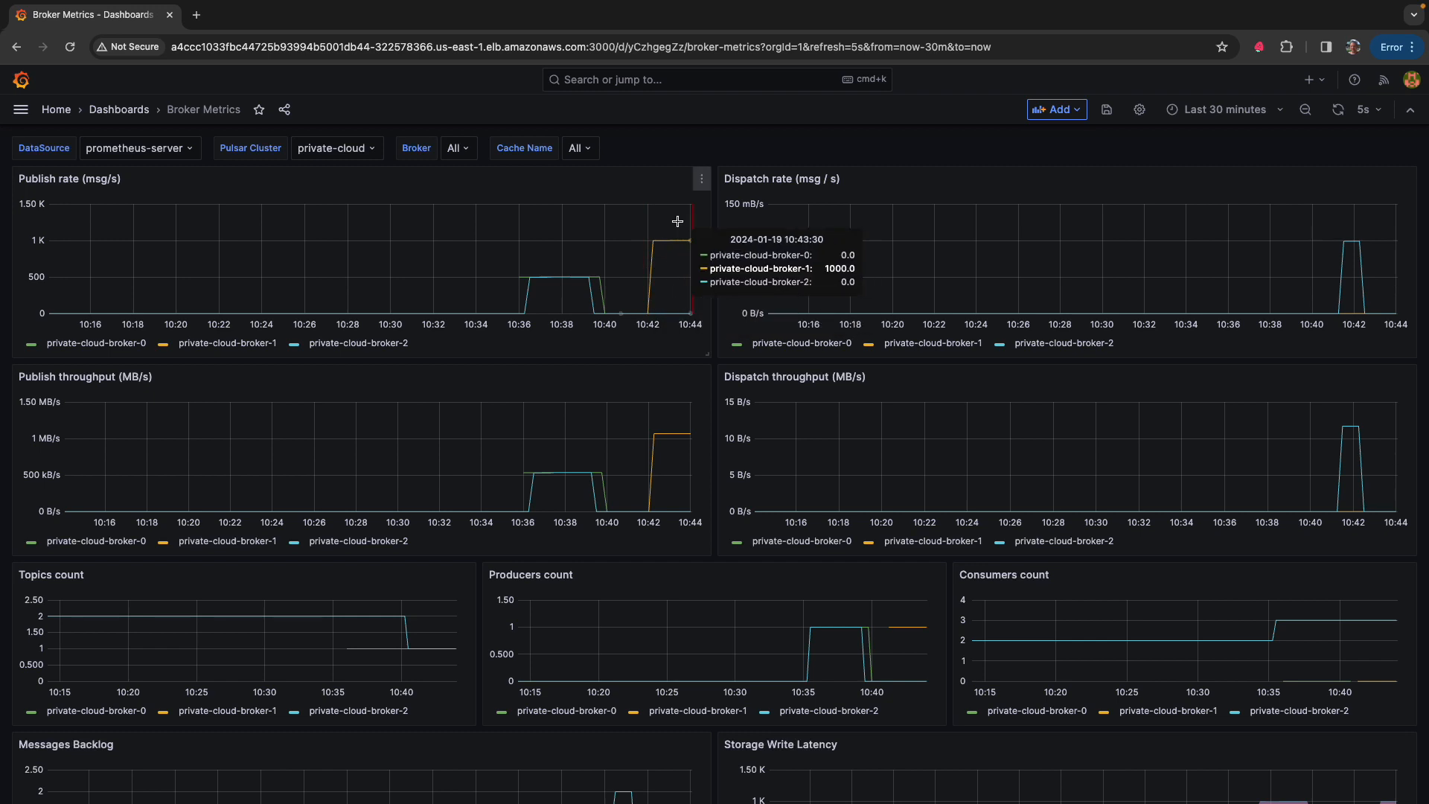
pyautogui.moveTo(711, 241)
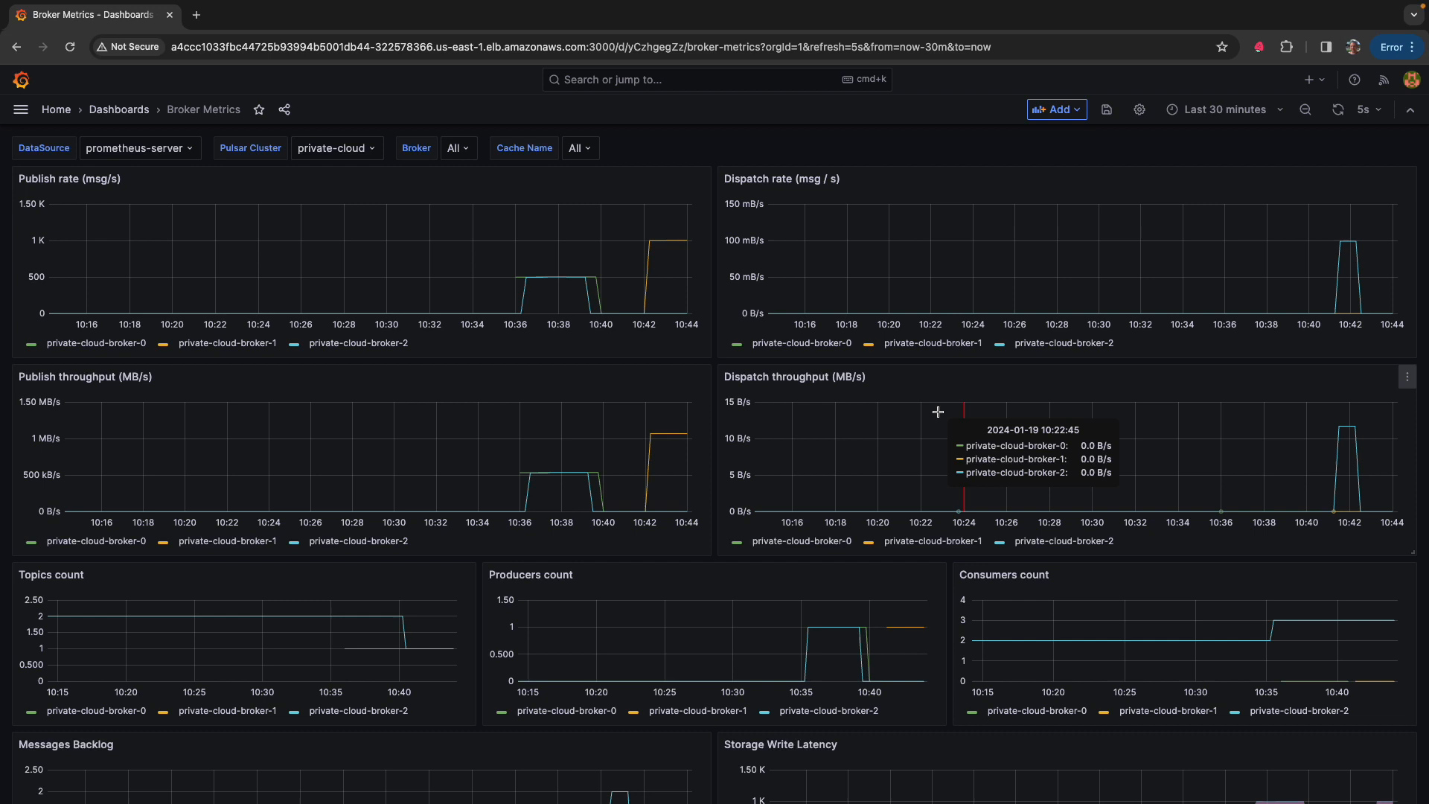
# Exec into private-cloud-toolset-0 in the pulsar namespace and start pulsar-perf consume on source_data
pyautogui.scroll(-3)
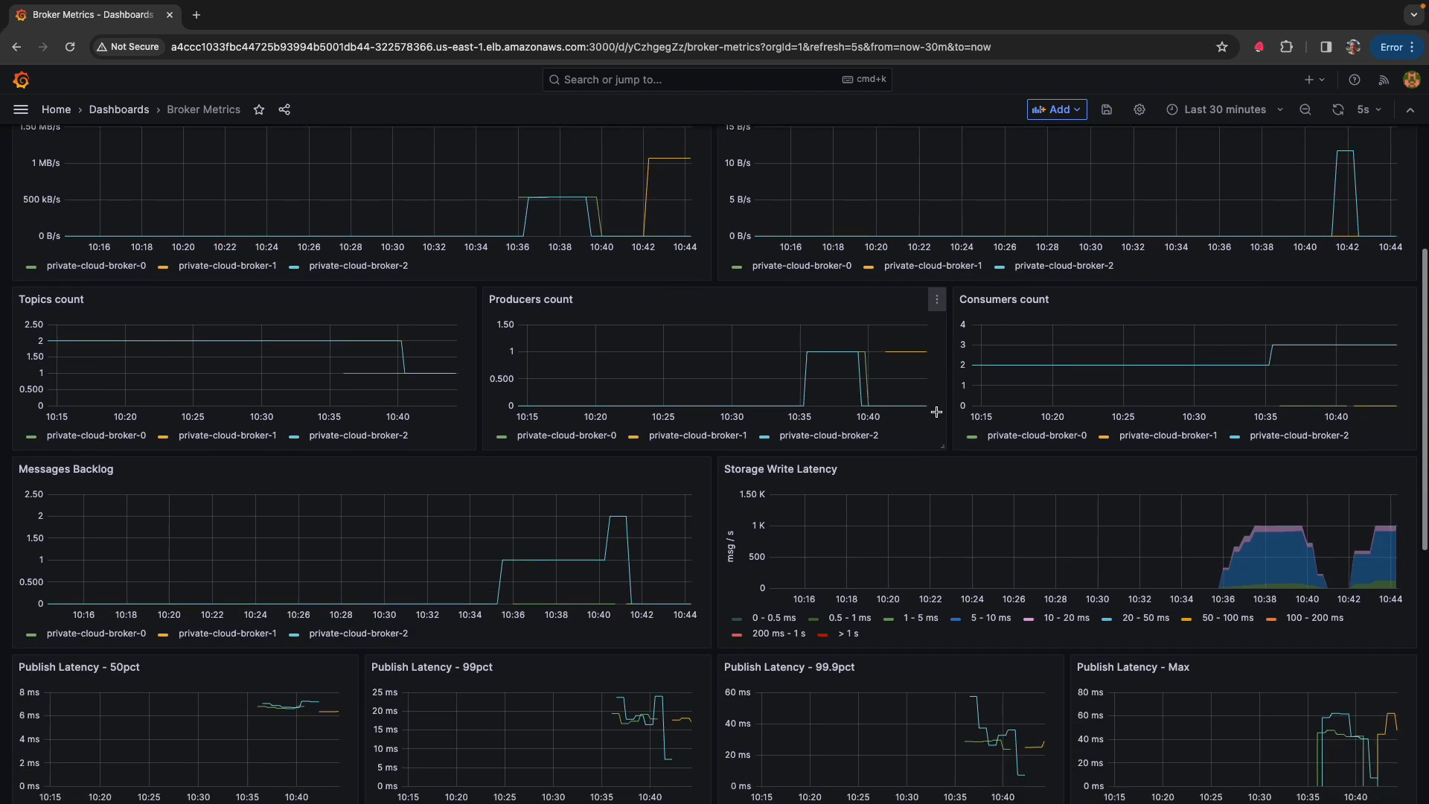
pyautogui.moveTo(675, 597)
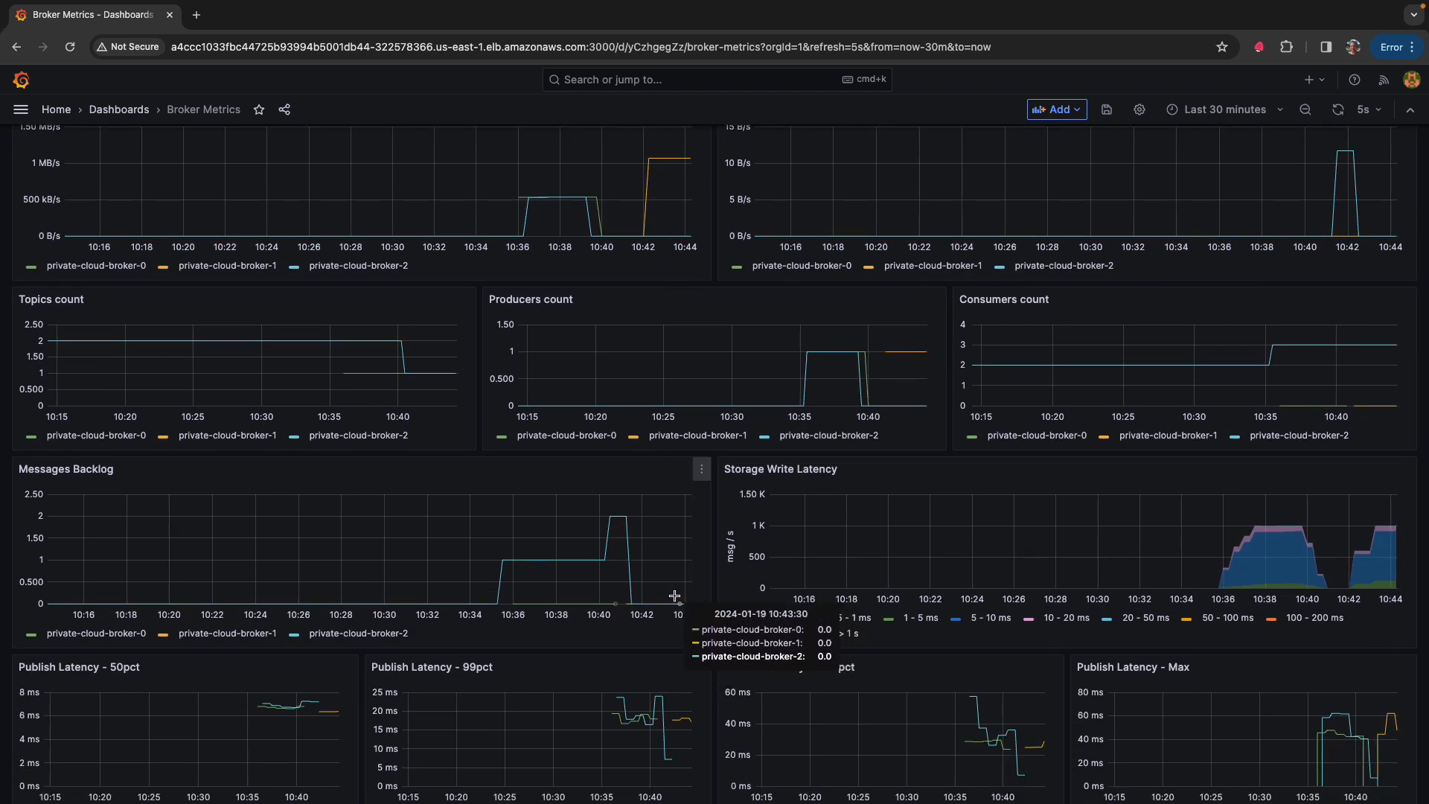
pyautogui.moveTo(687, 602)
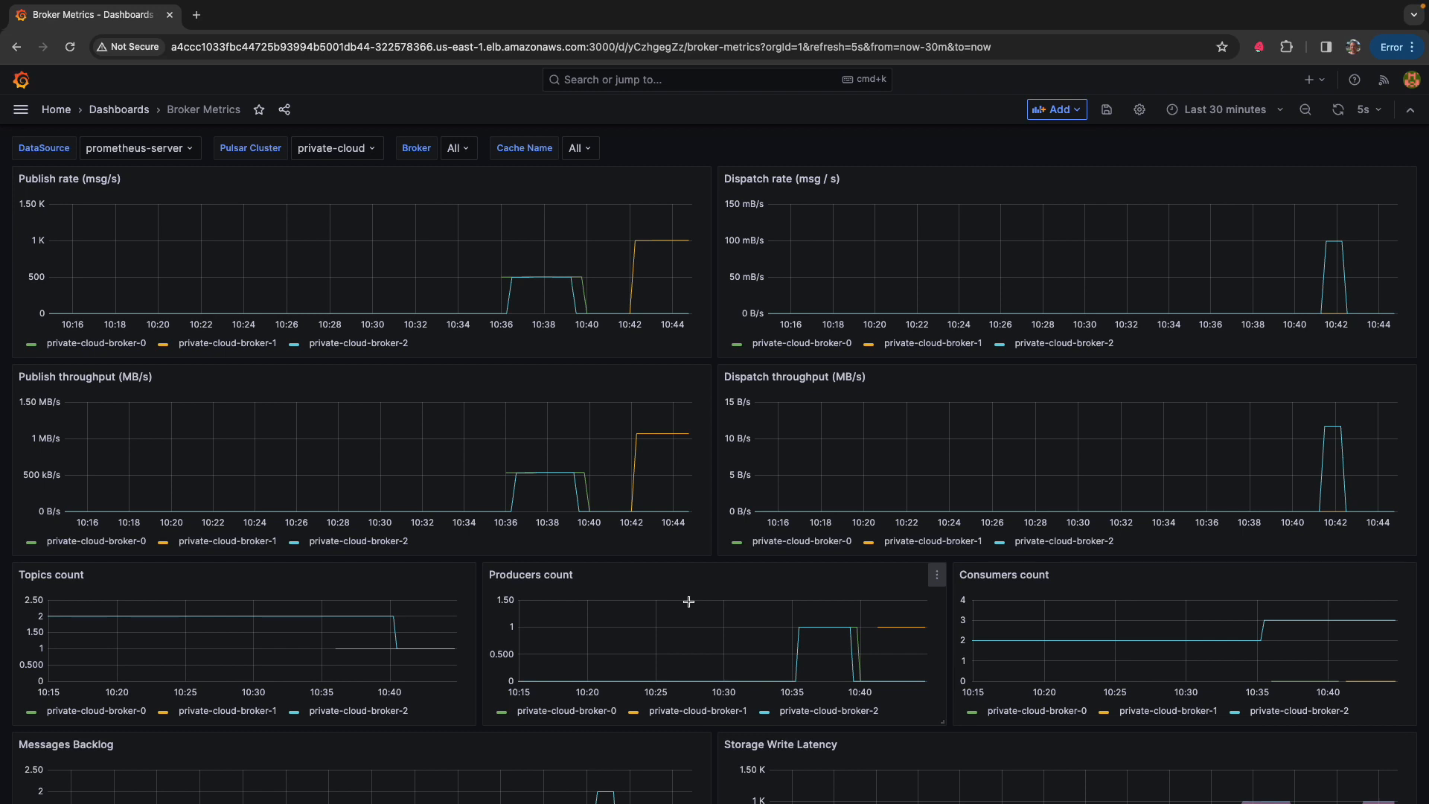
pyautogui.scroll(-3)
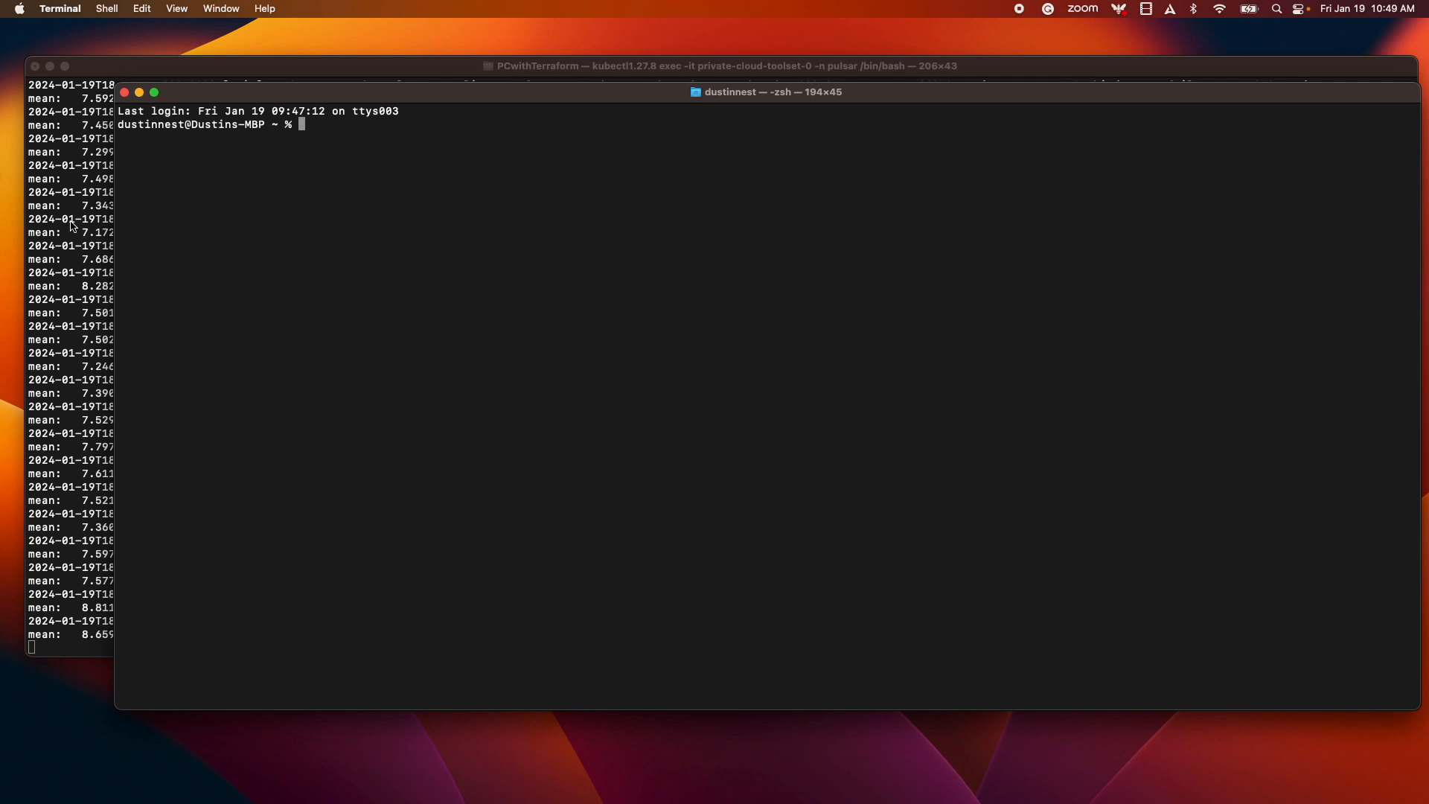
pyautogui.moveTo(380, 172)
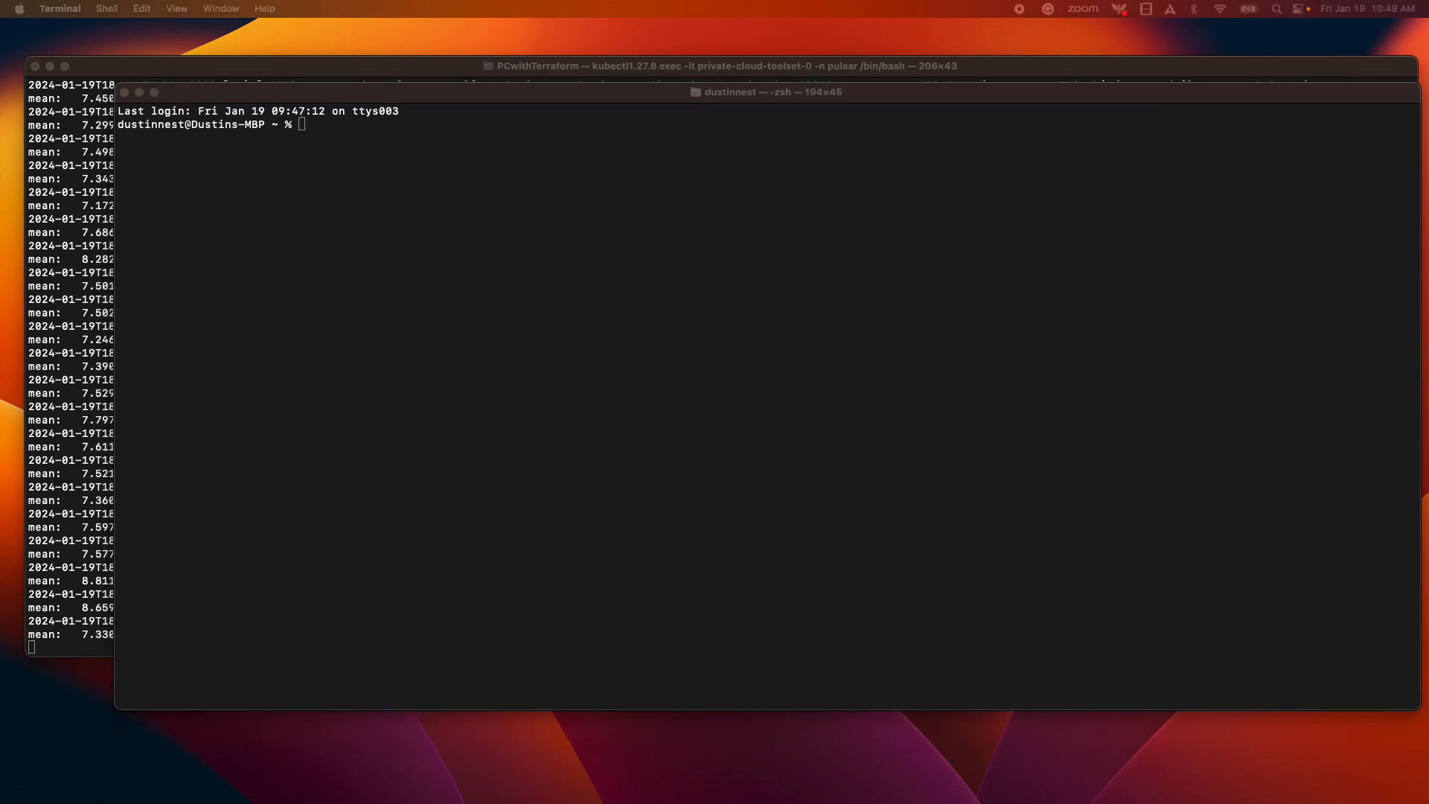
pyautogui.write('kubectl exec -it private-cloud-toolset-0 -n pulsar /bin/bash')
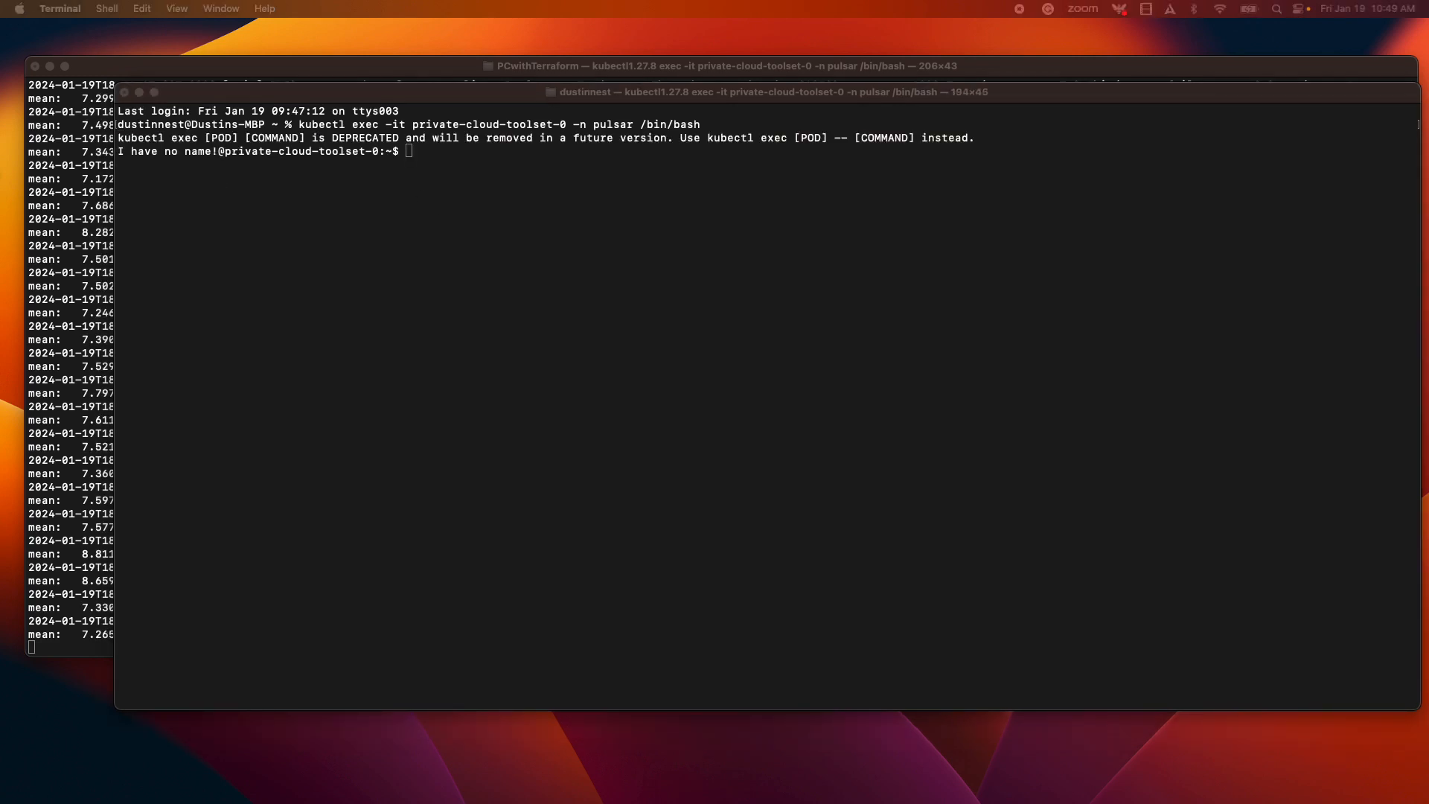
pyautogui.write('./bin/pulsar-perf consume opsclass/recengine/source_data -ss my_subscription')
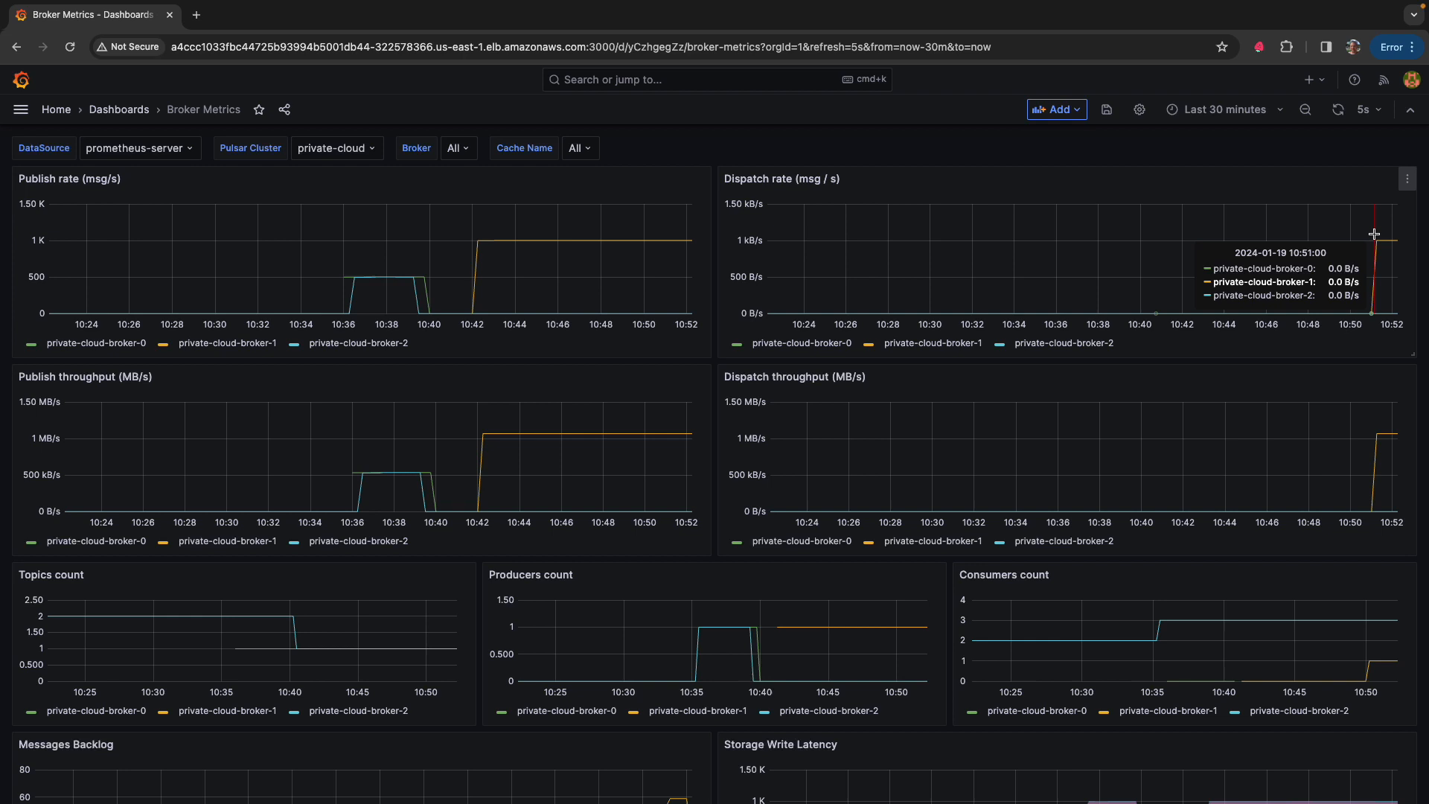
pyautogui.moveTo(1375, 244)
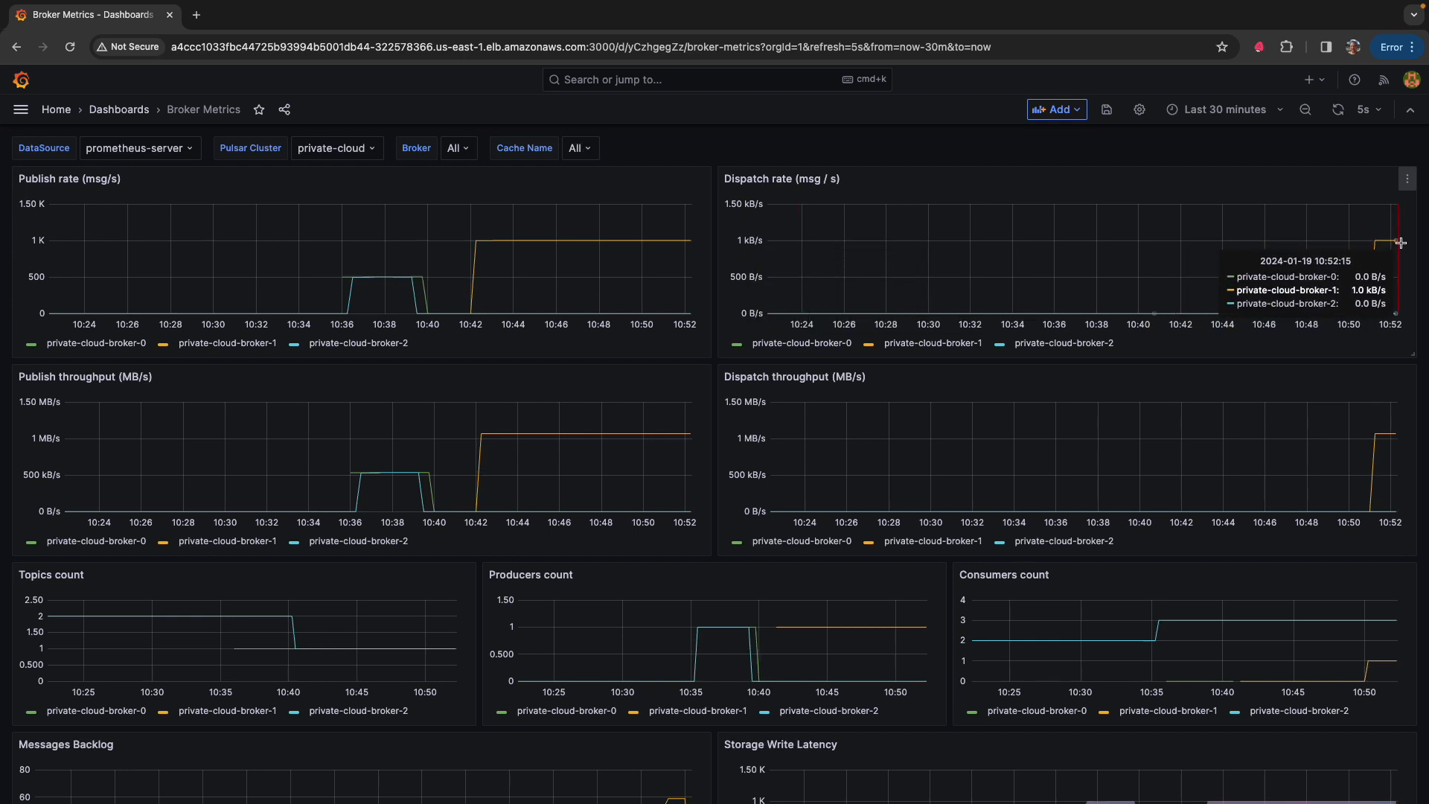
pyautogui.scroll(-3)
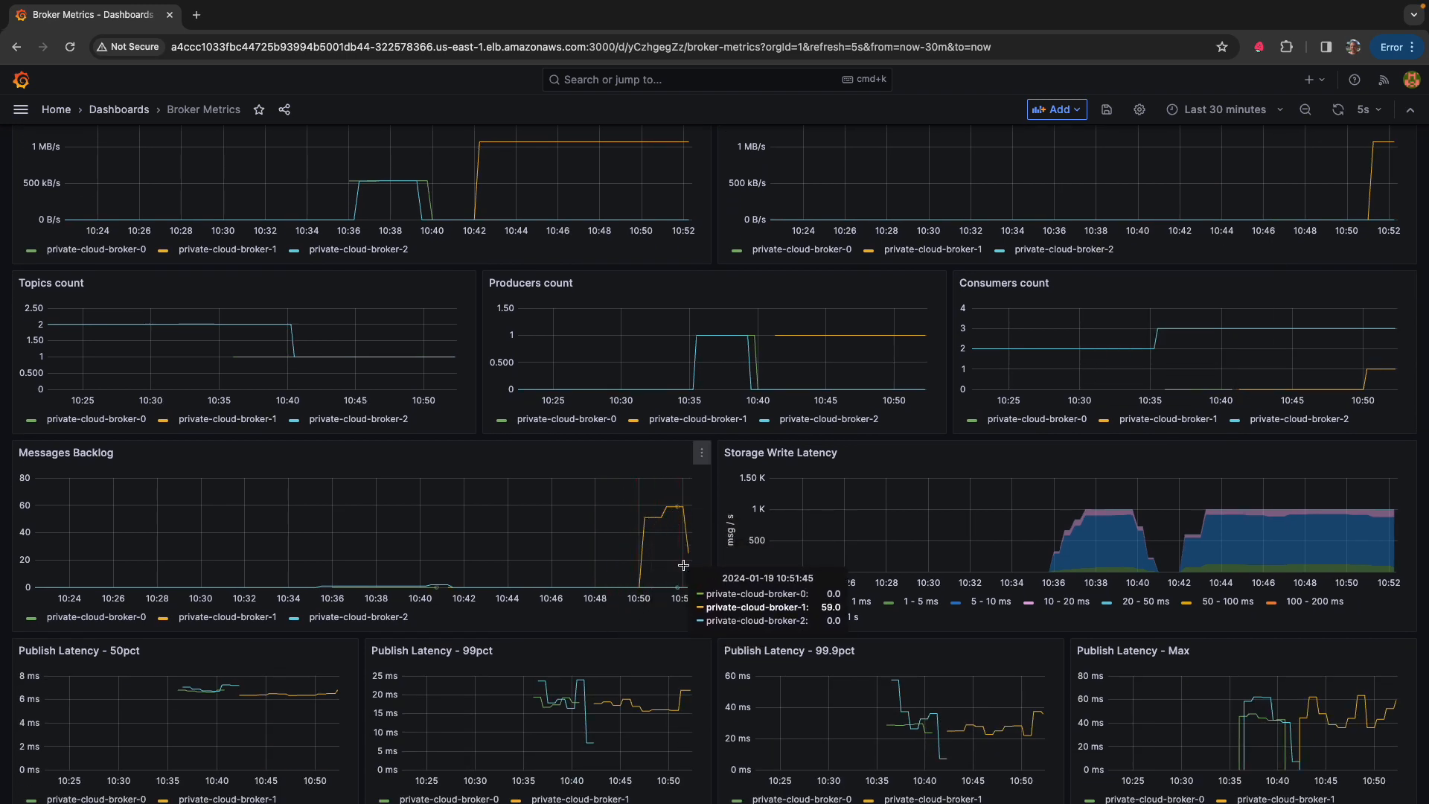
pyautogui.moveTo(673, 531)
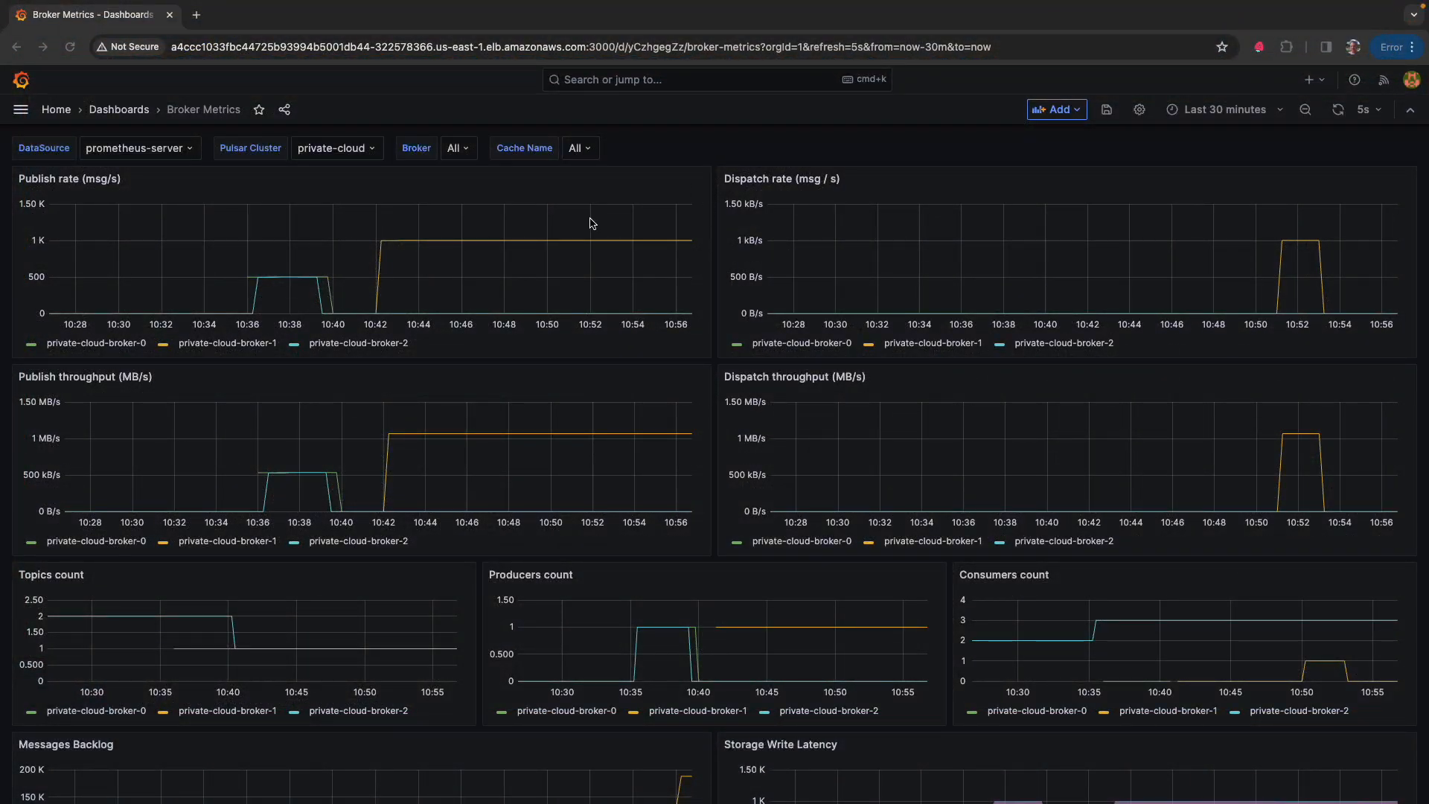
pyautogui.moveTo(715, 265)
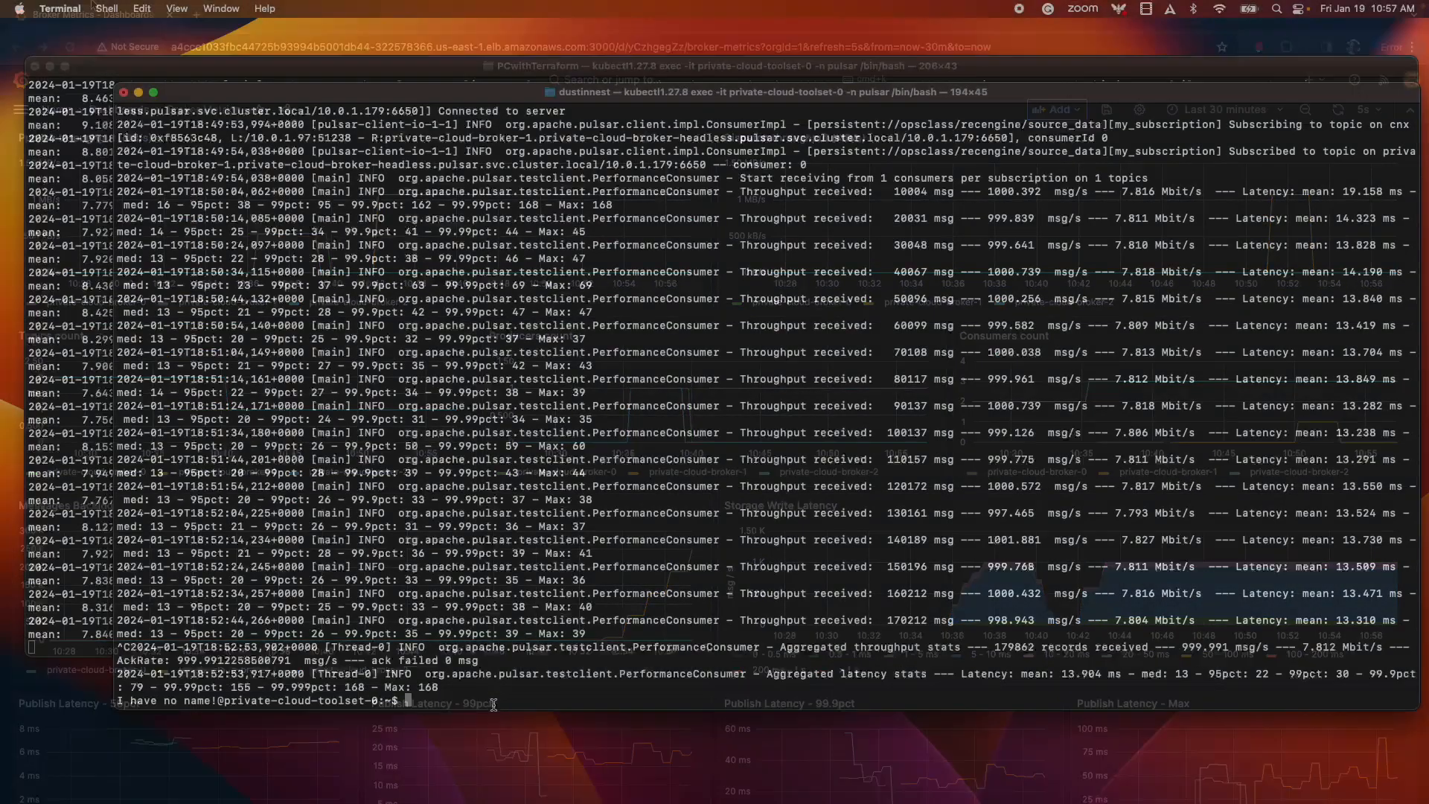
# Rerun pulsar-perf consume on opsclass/recengine/source_data with subscription my_subscription
pyautogui.write('./bin/pulsar-perf consume opsclass/recengine/source_data -ss my_subscription')
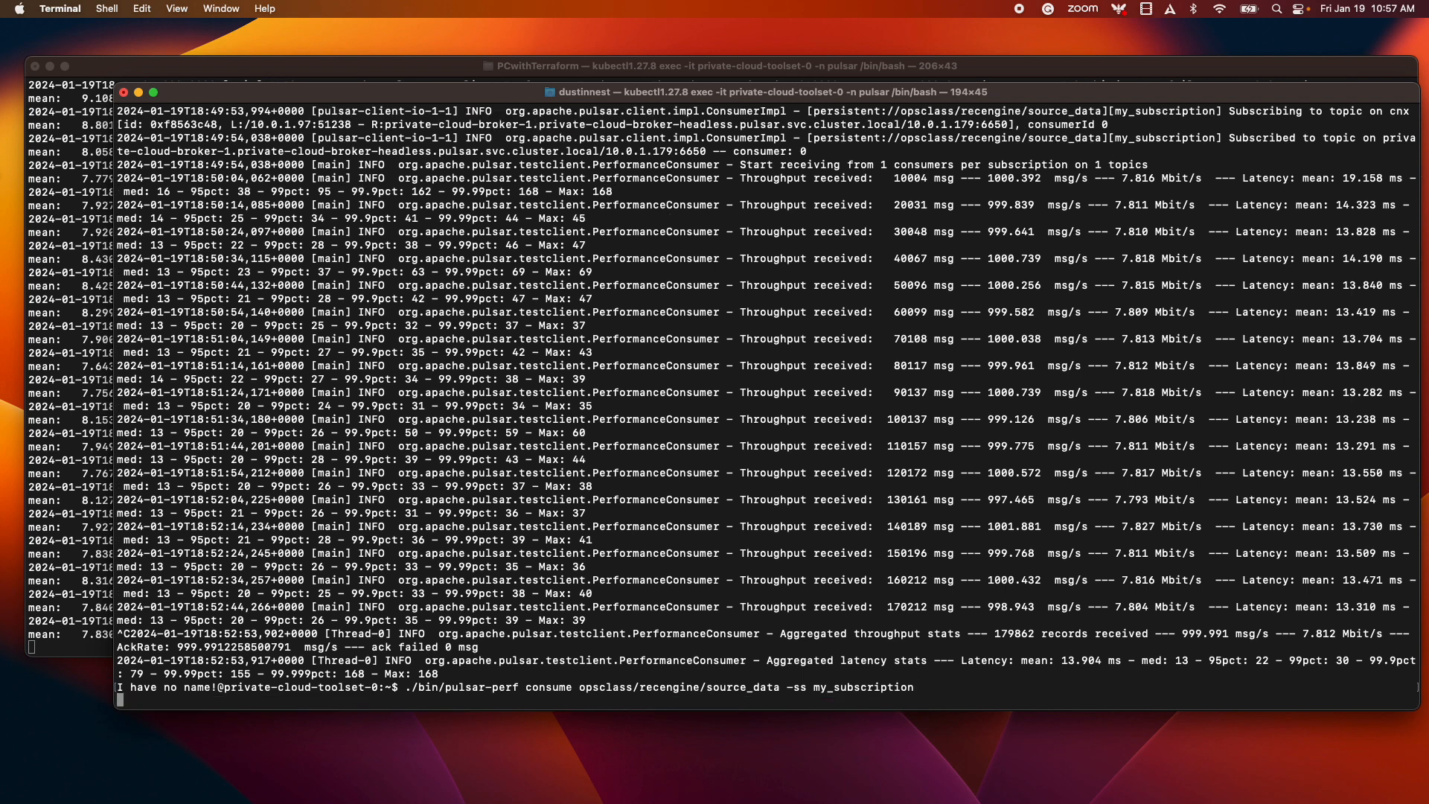
pyautogui.press('Return')
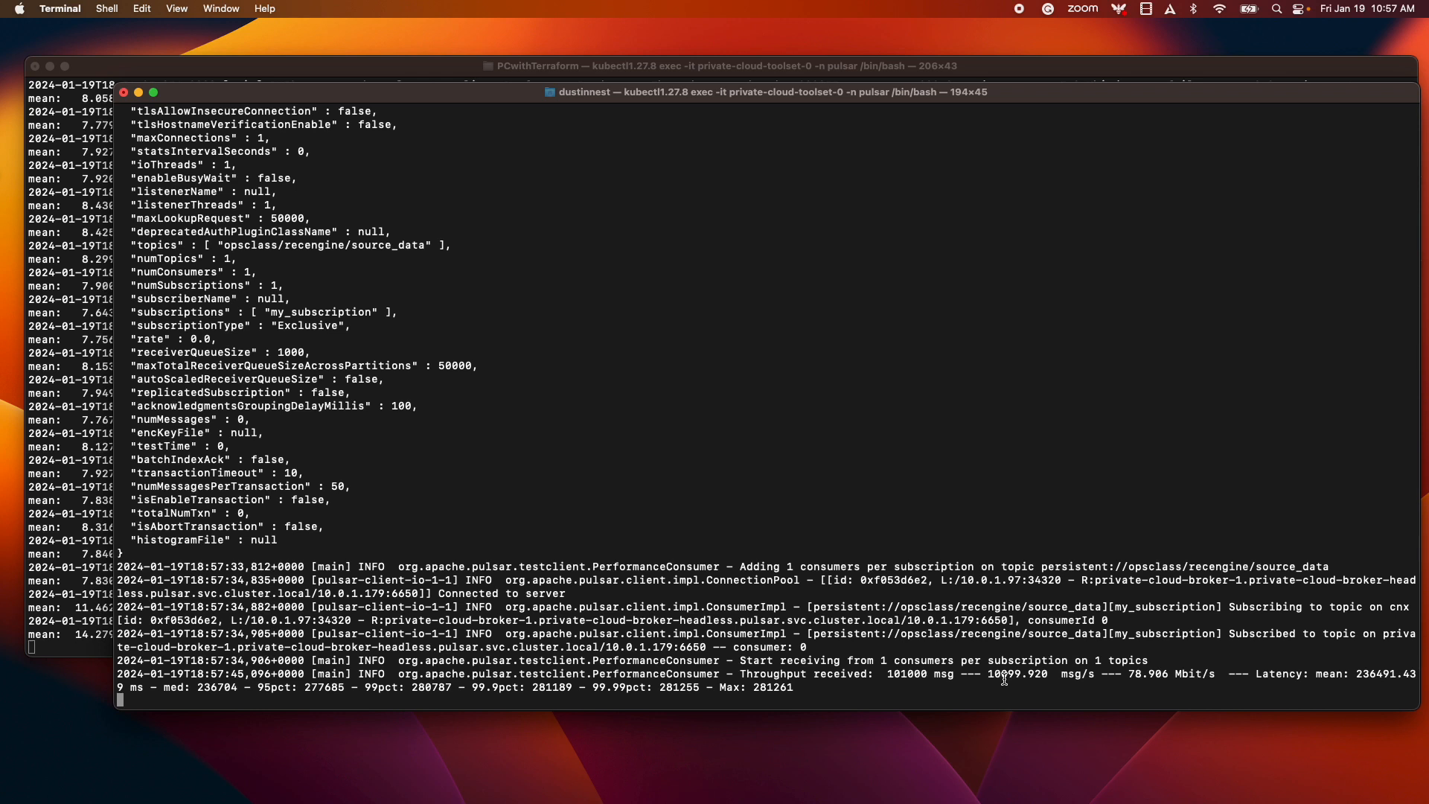
pyautogui.moveTo(1000, 659)
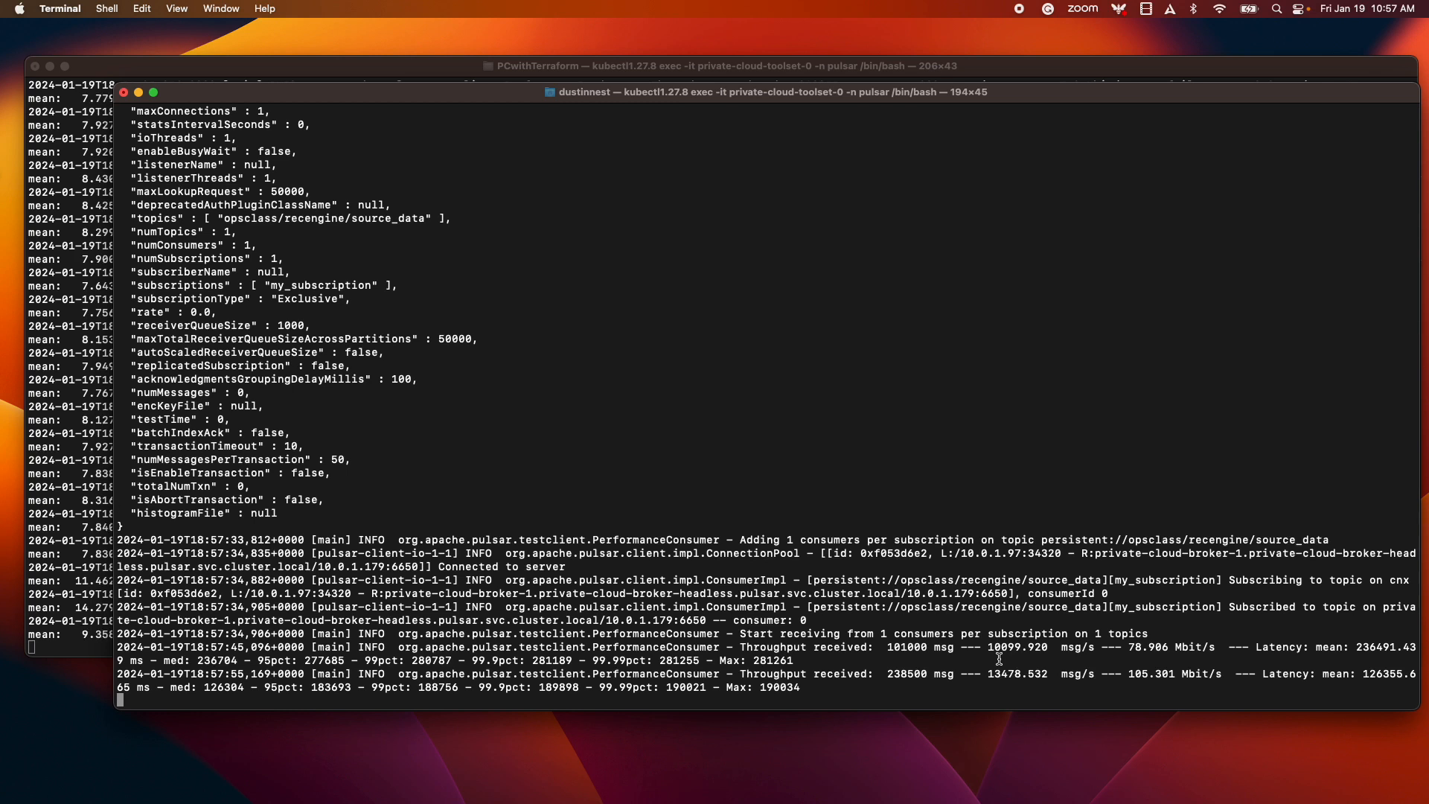
pyautogui.moveTo(1046, 677)
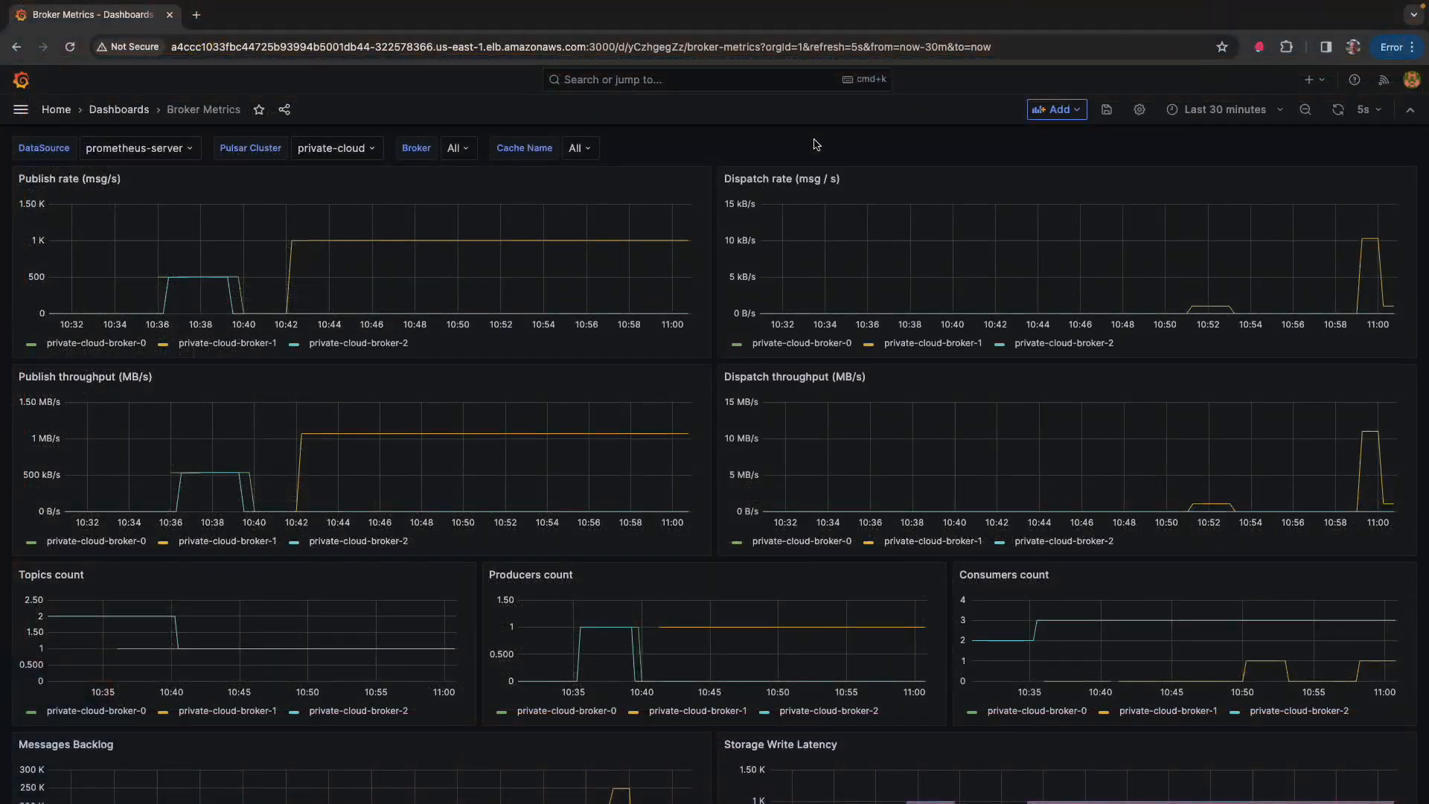
pyautogui.moveTo(480, 259)
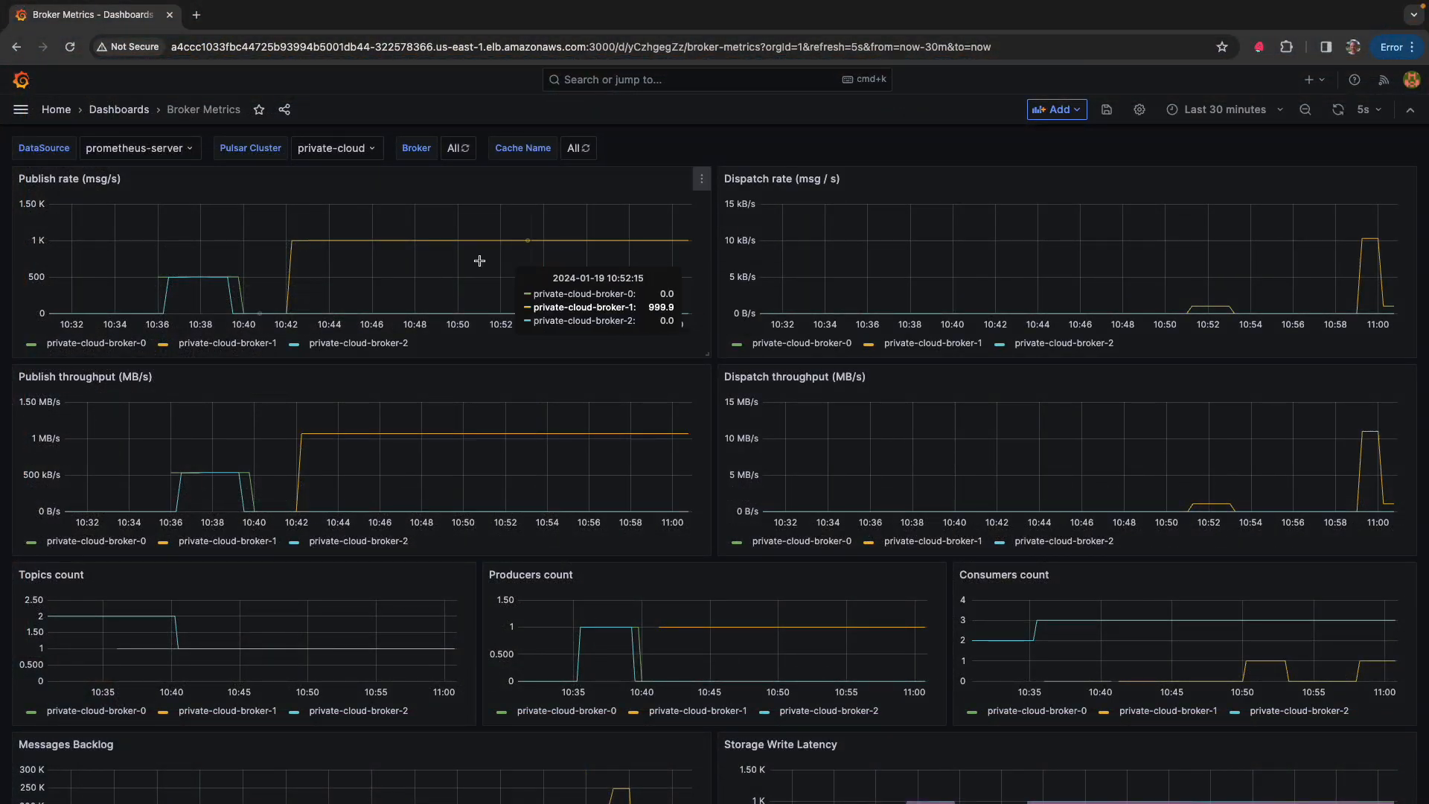
pyautogui.moveTo(563, 235)
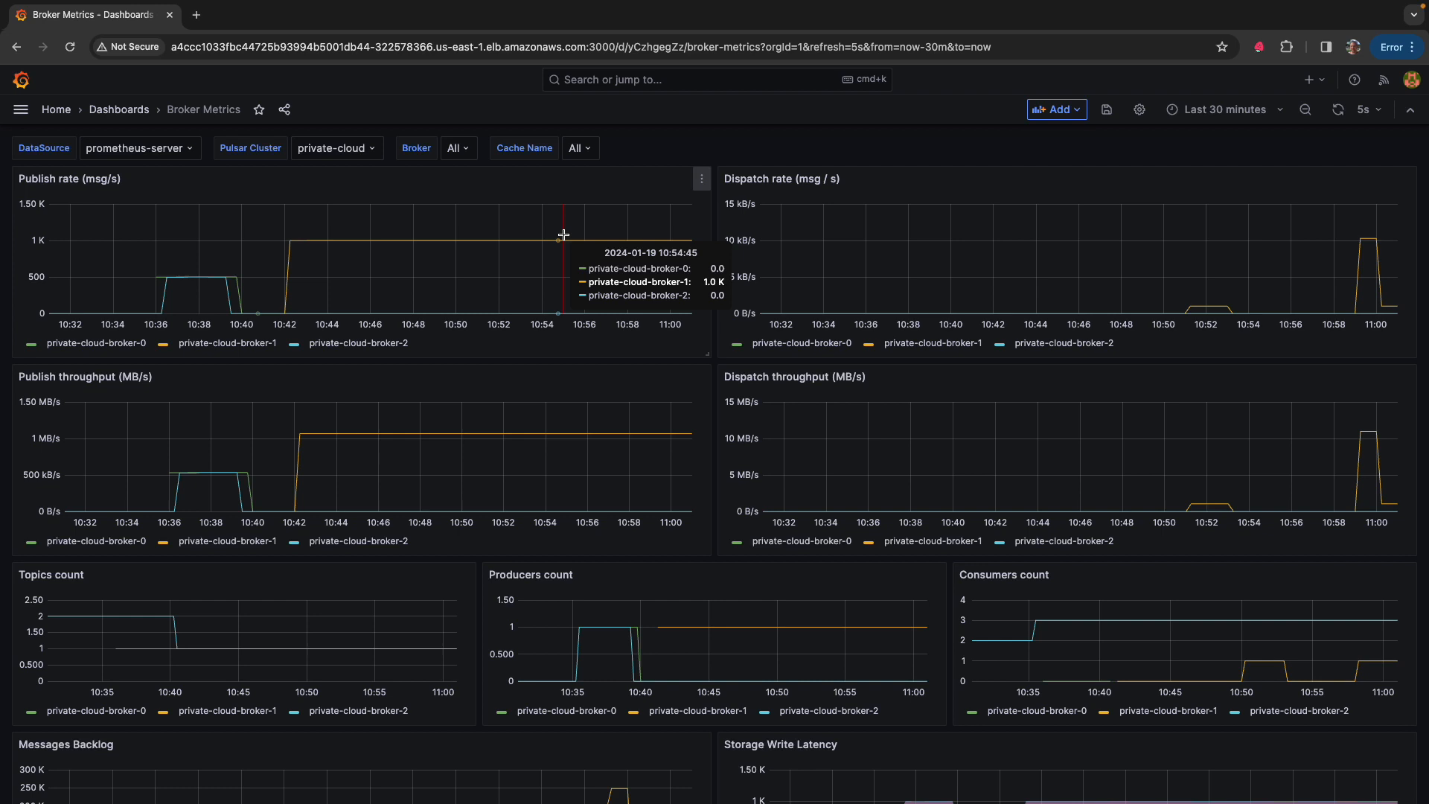
pyautogui.moveTo(1226, 293)
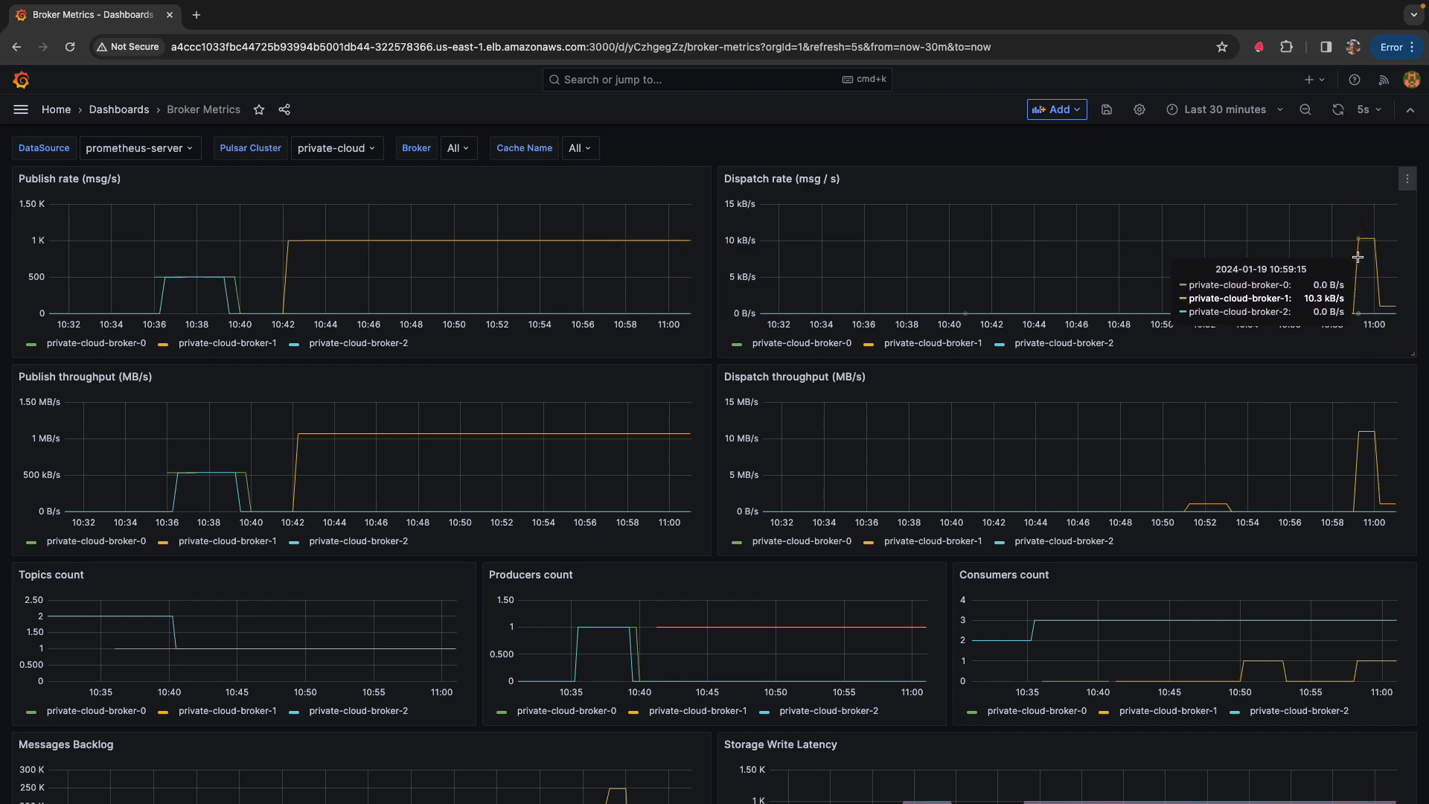
pyautogui.moveTo(1357, 254)
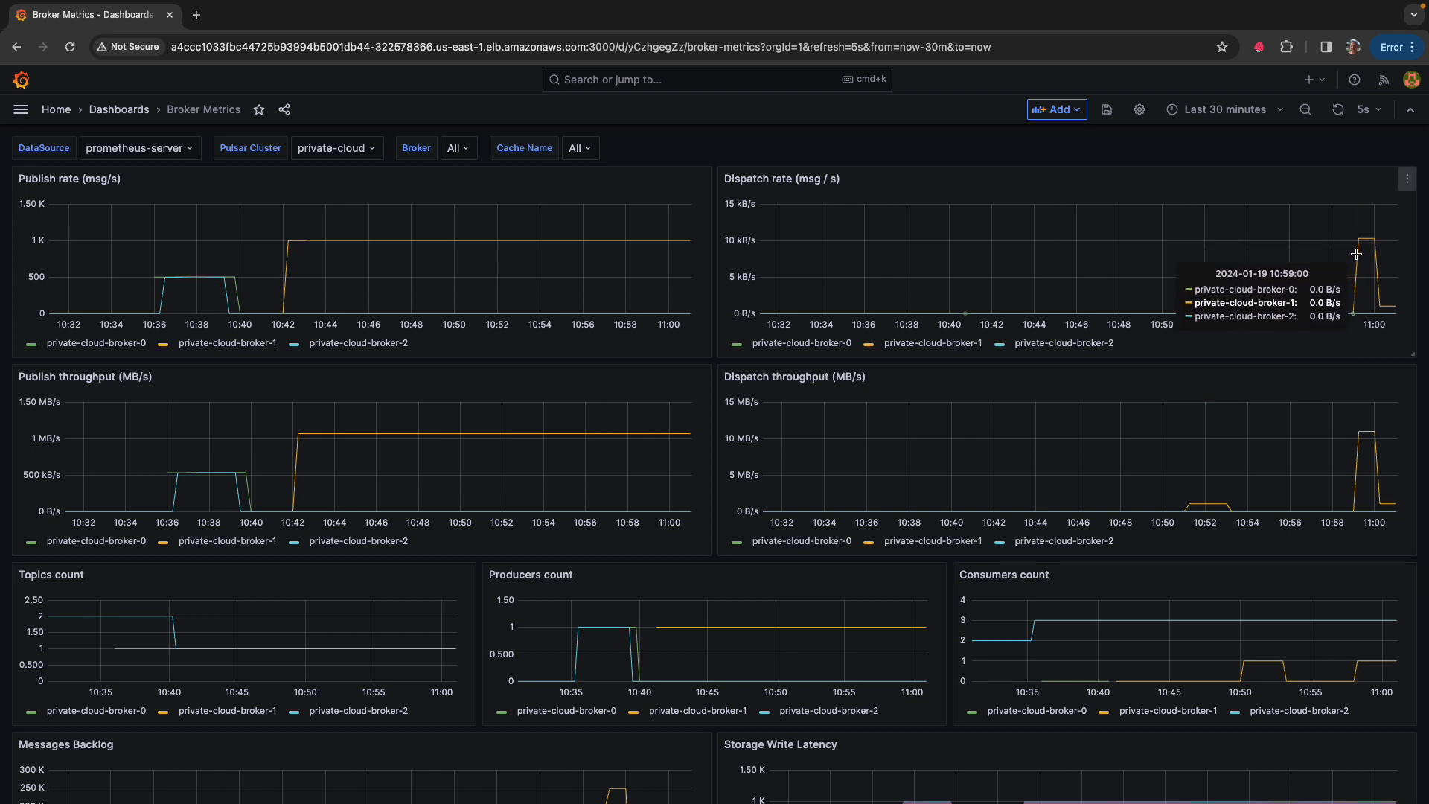
pyautogui.moveTo(1385, 305)
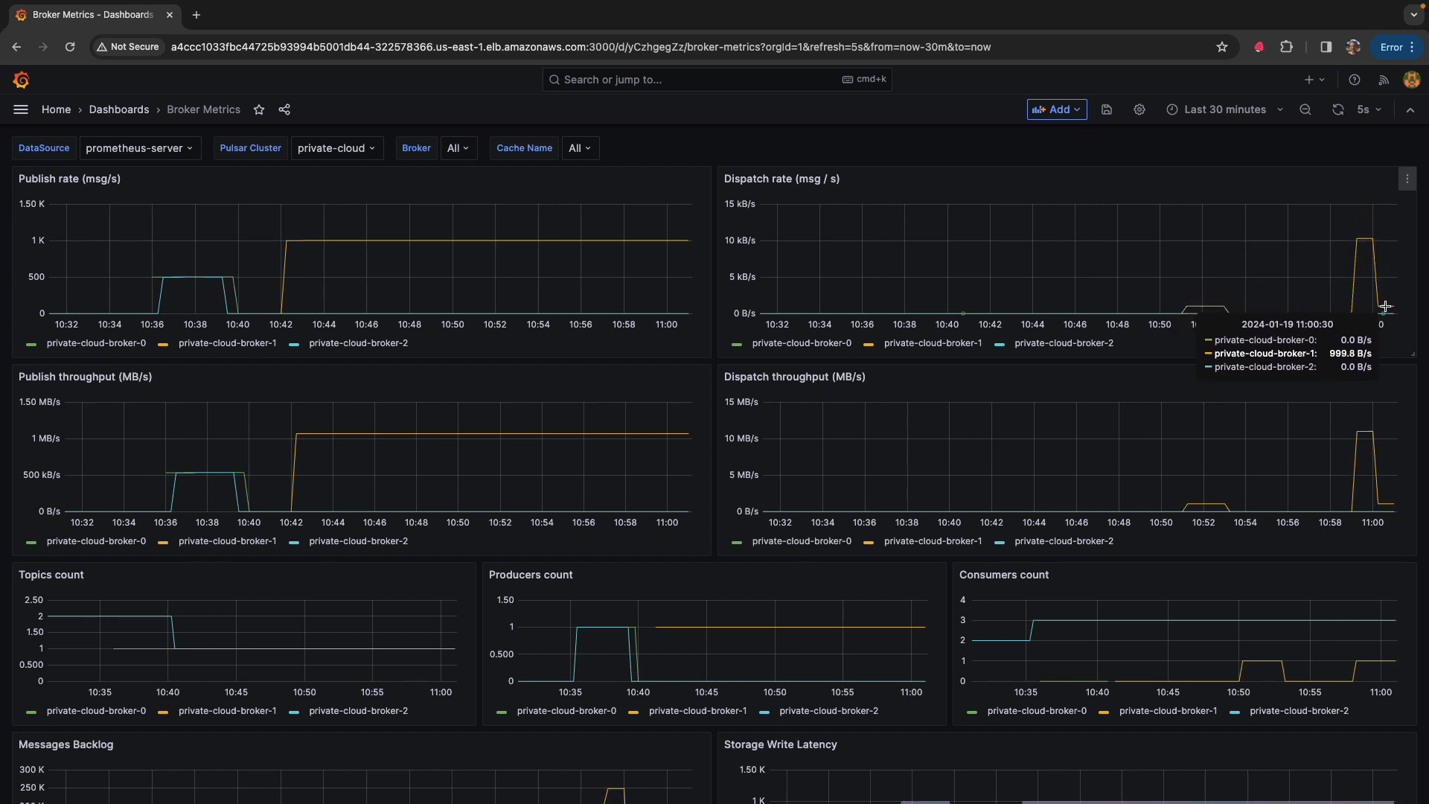
pyautogui.scroll(-3)
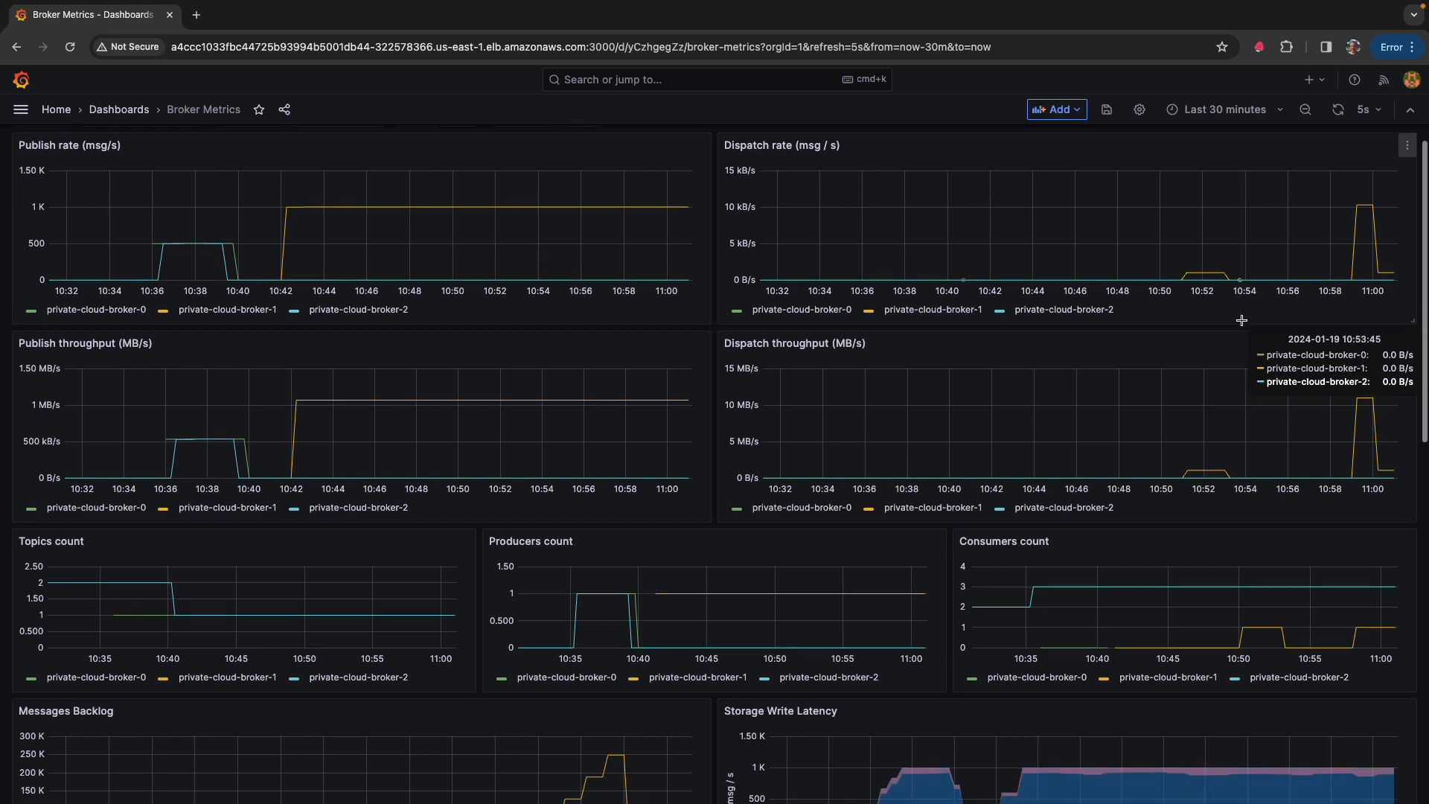
# Scroll down to the Messages Backlog panel showing broker-1 peaking near 248K
pyautogui.scroll(-3)
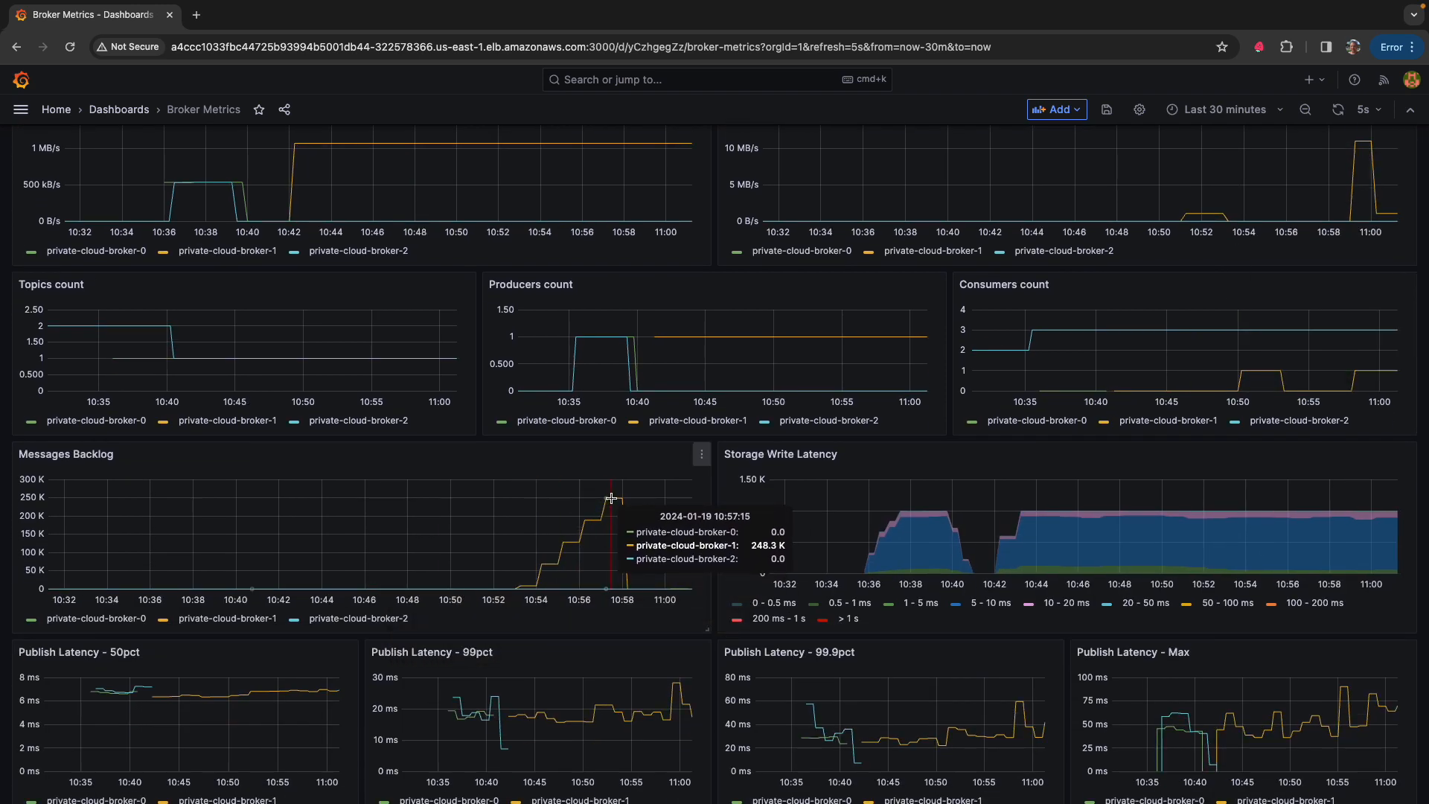
pyautogui.moveTo(499, 561)
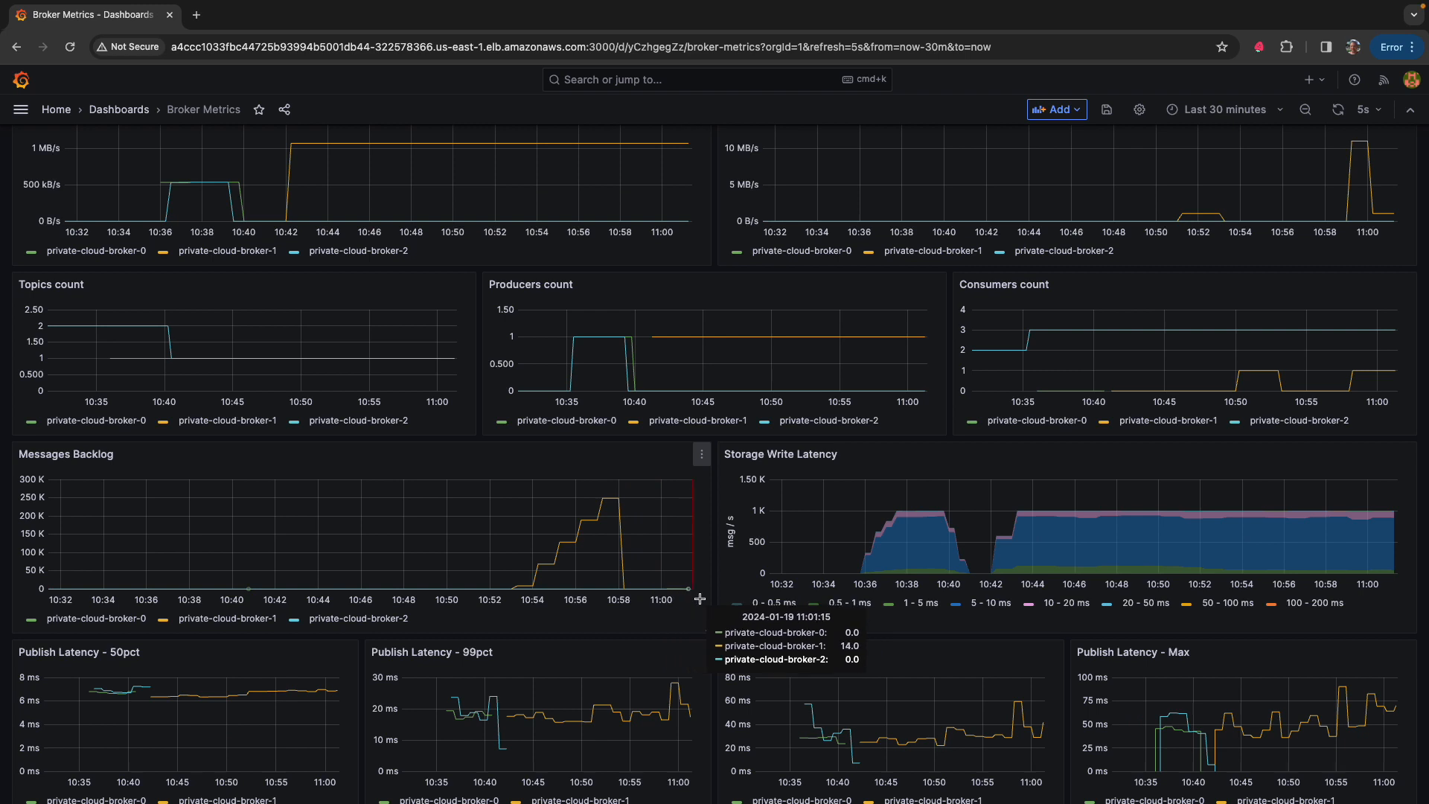
pyautogui.moveTo(672, 600)
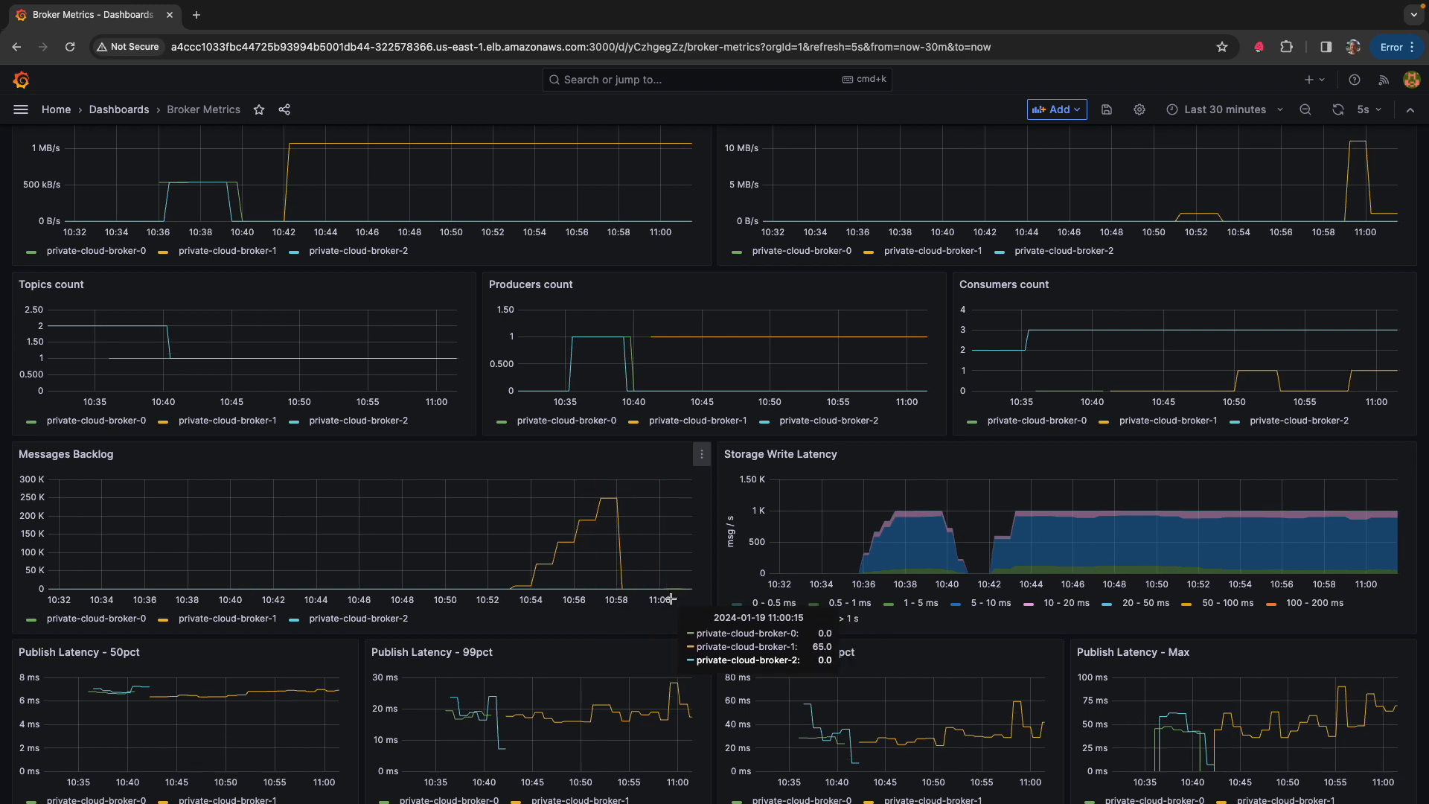
pyautogui.moveTo(466, 560)
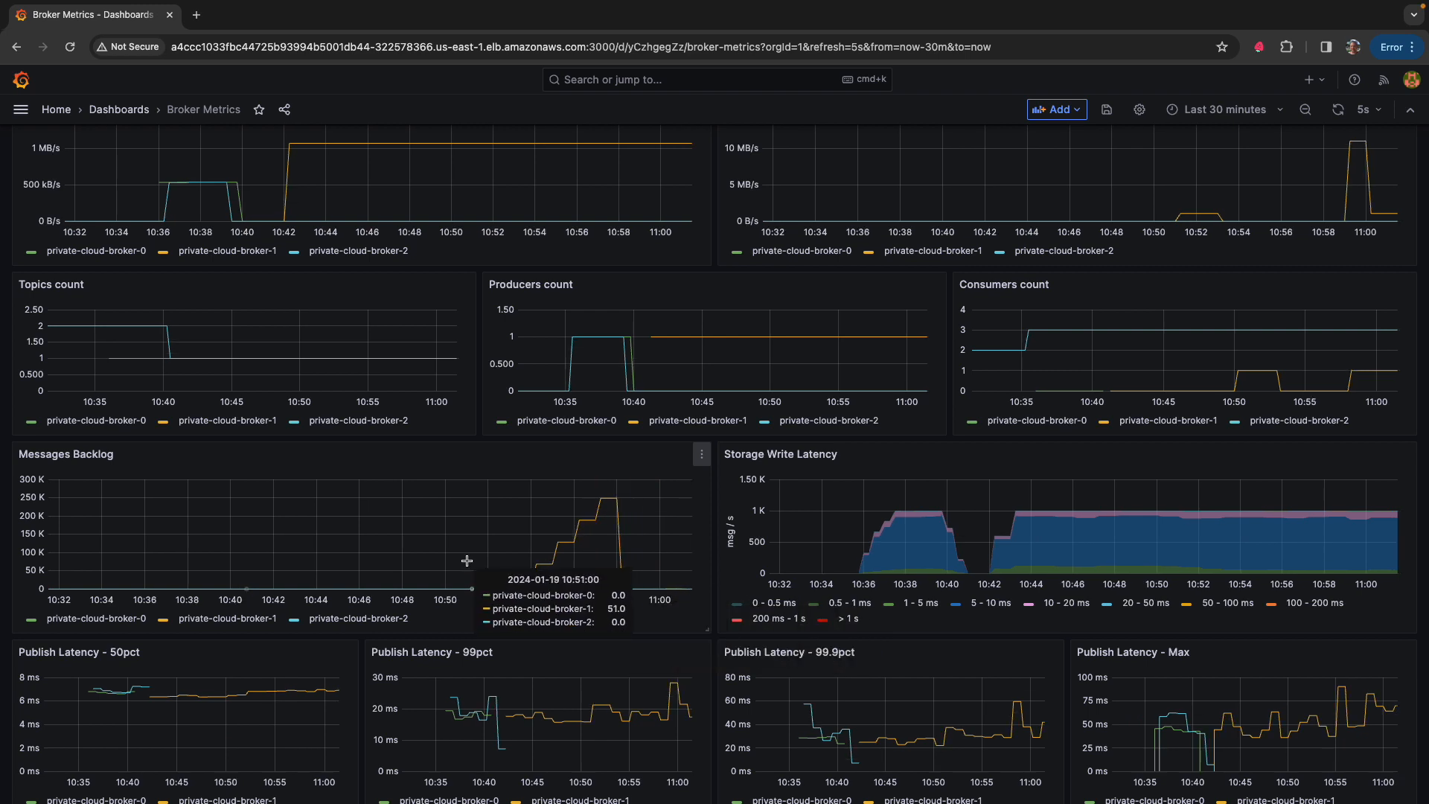
pyautogui.moveTo(483, 591)
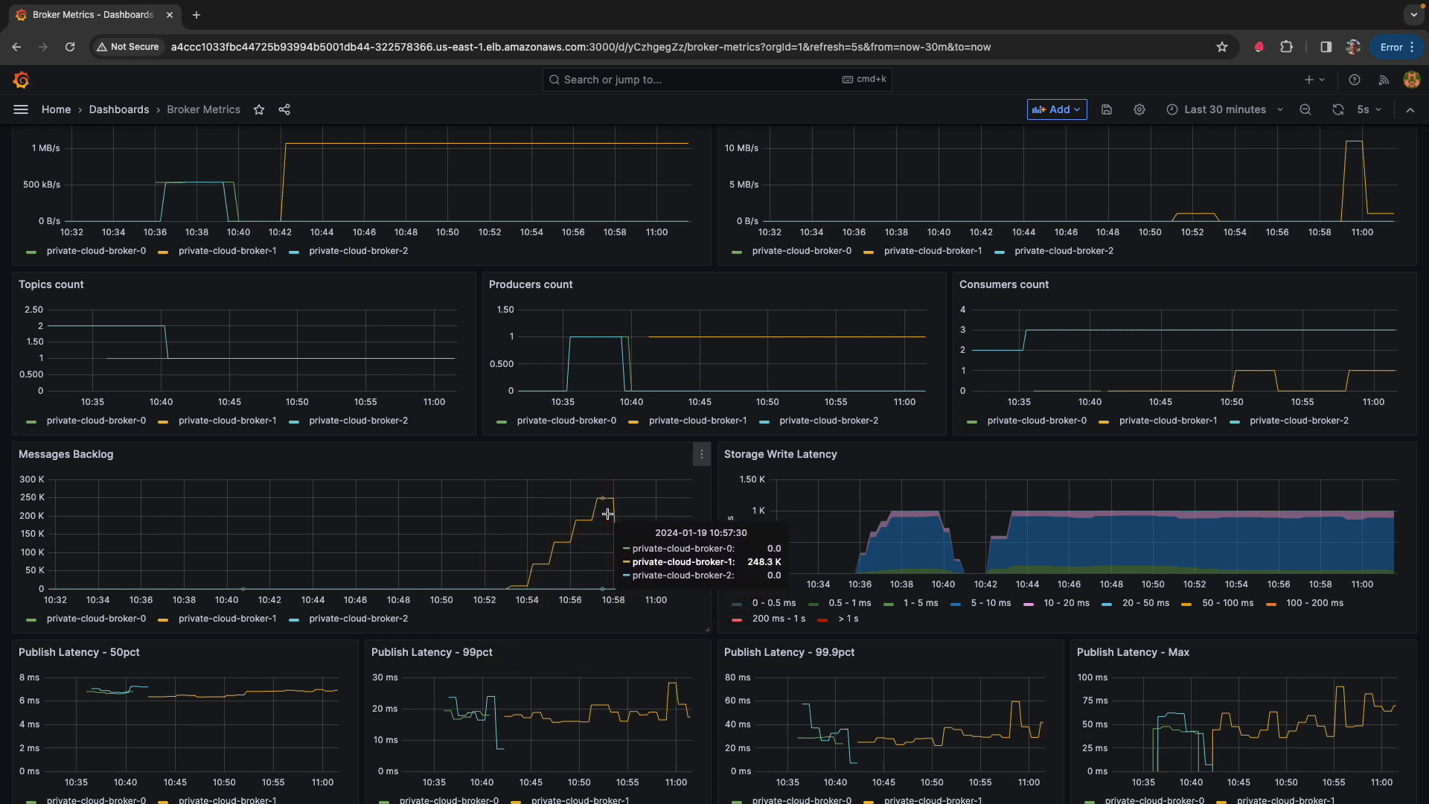
pyautogui.moveTo(544, 566)
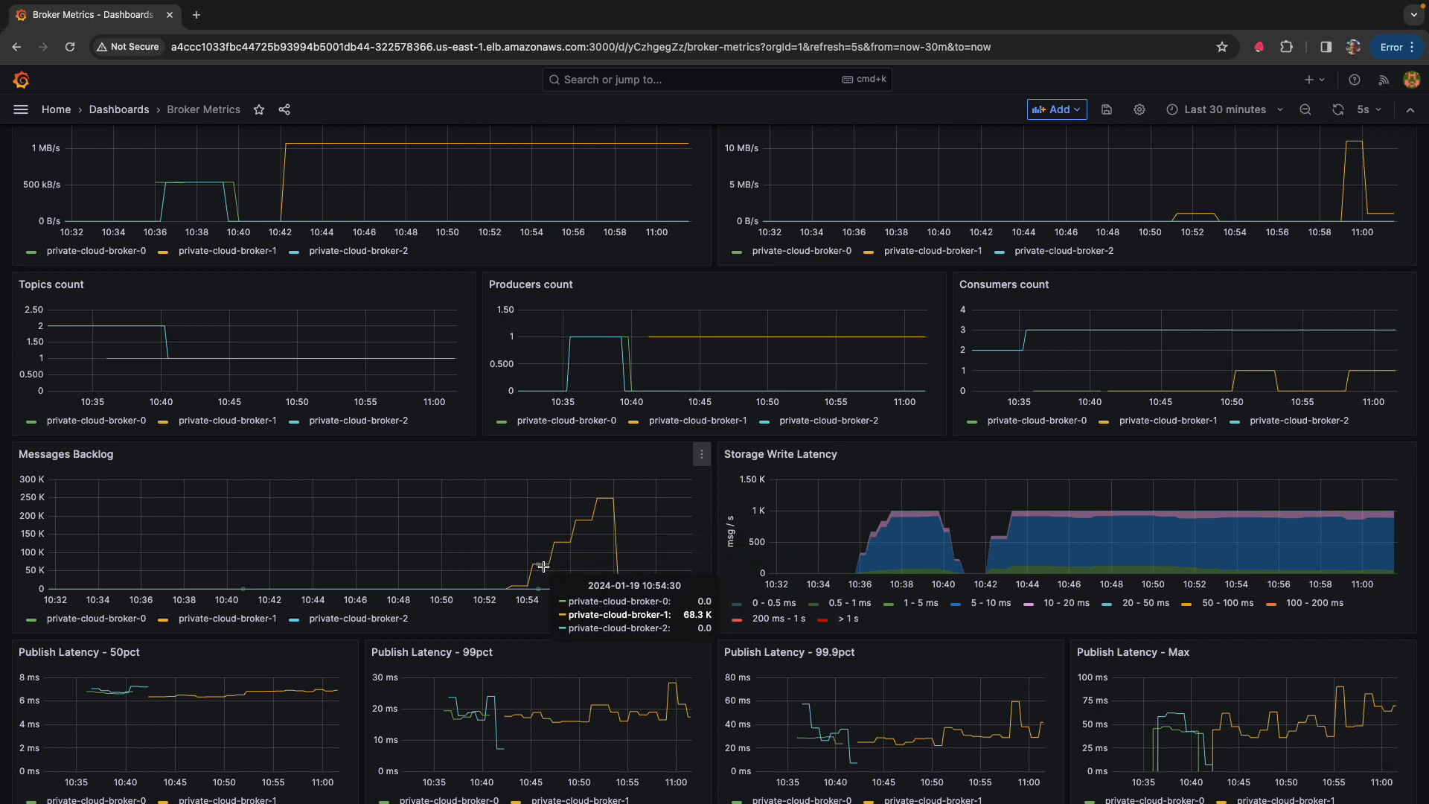
pyautogui.moveTo(527, 566)
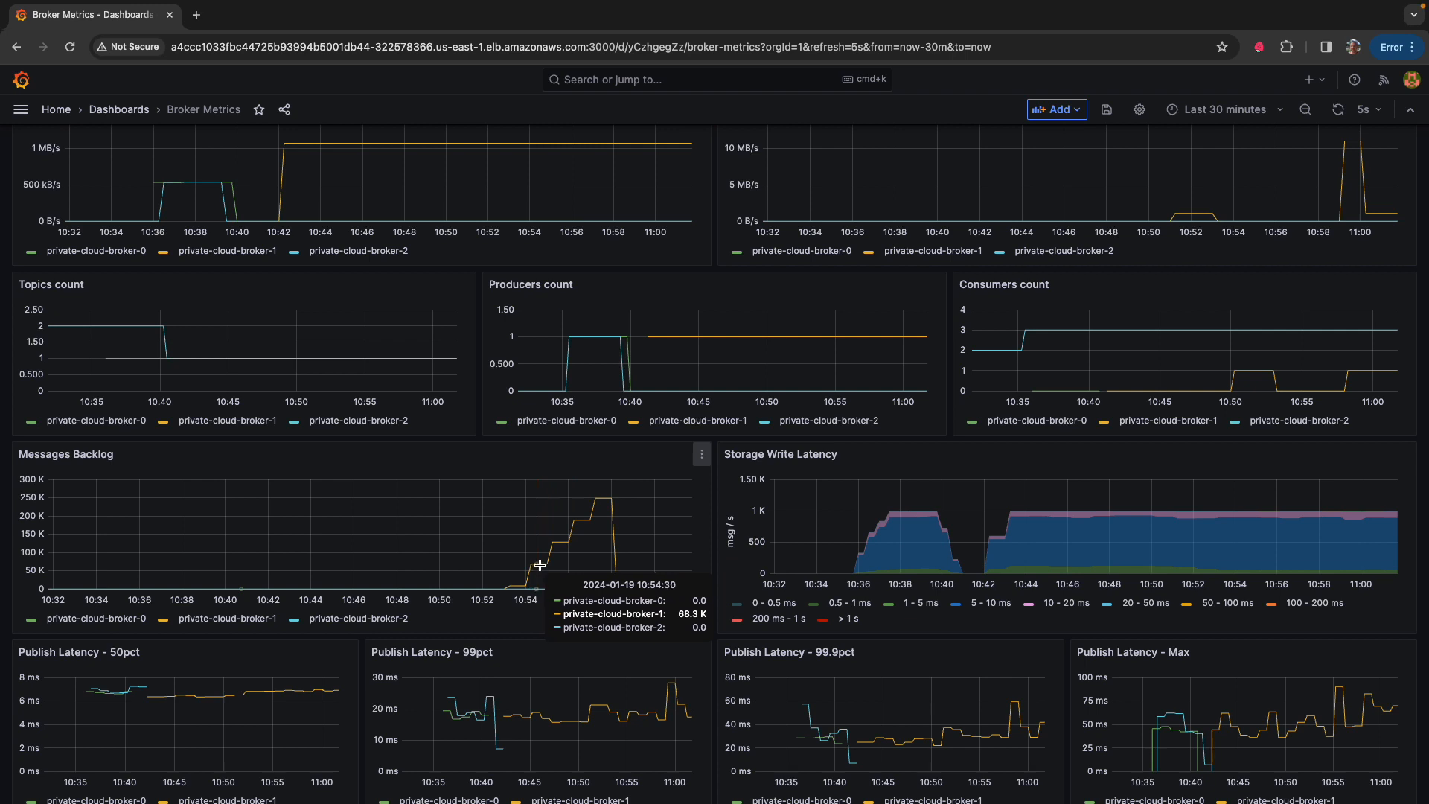
pyautogui.moveTo(592, 508)
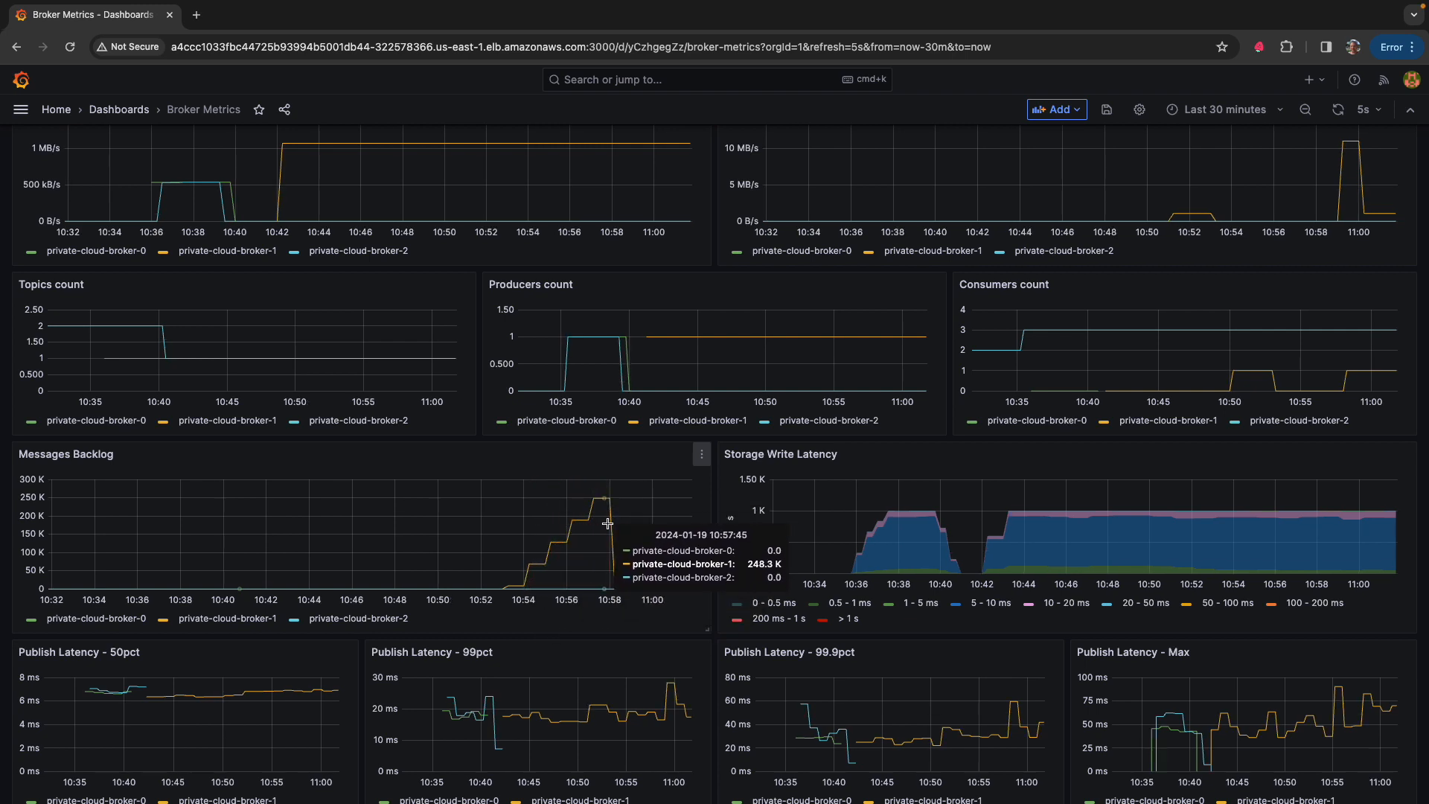
pyautogui.moveTo(592, 590)
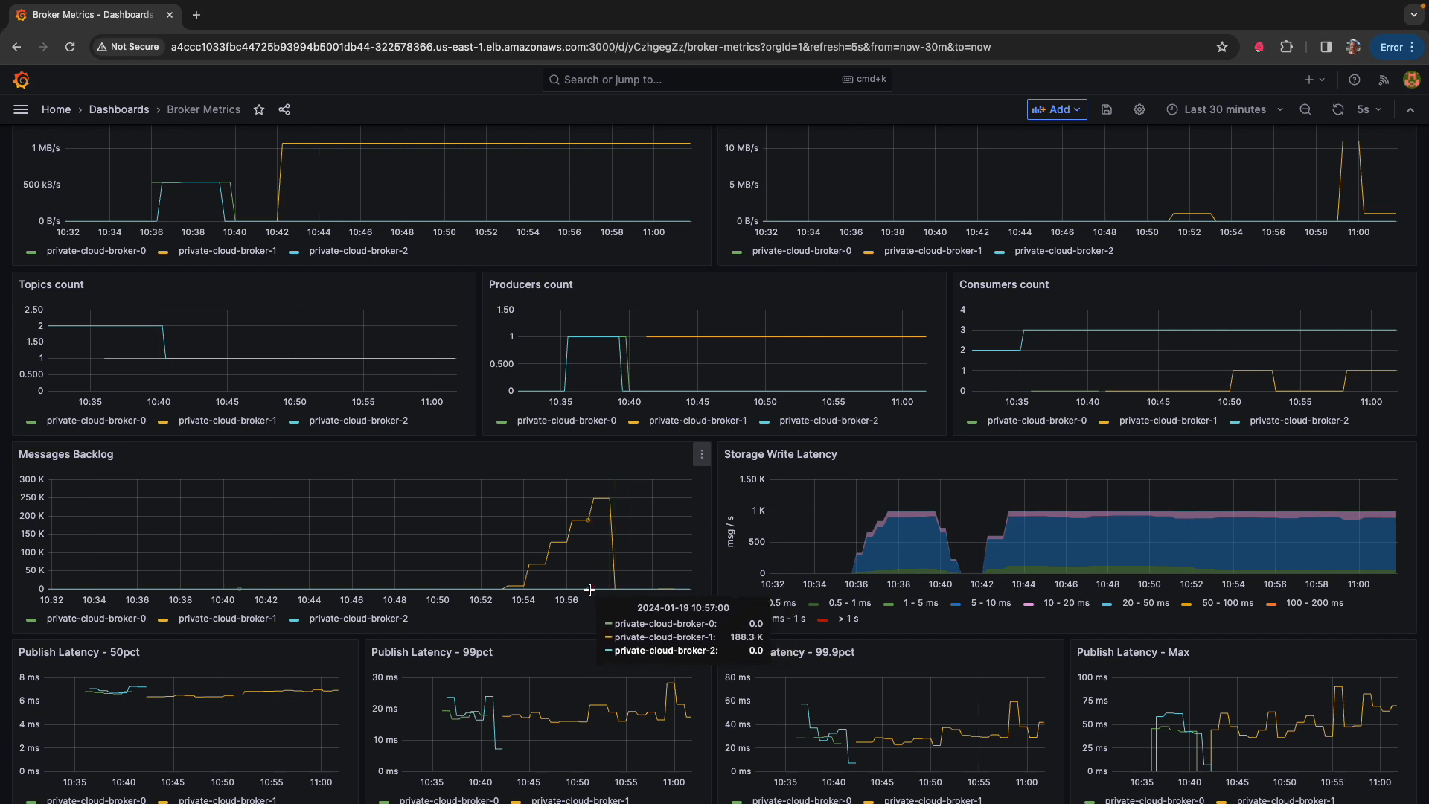
pyautogui.moveTo(649, 590)
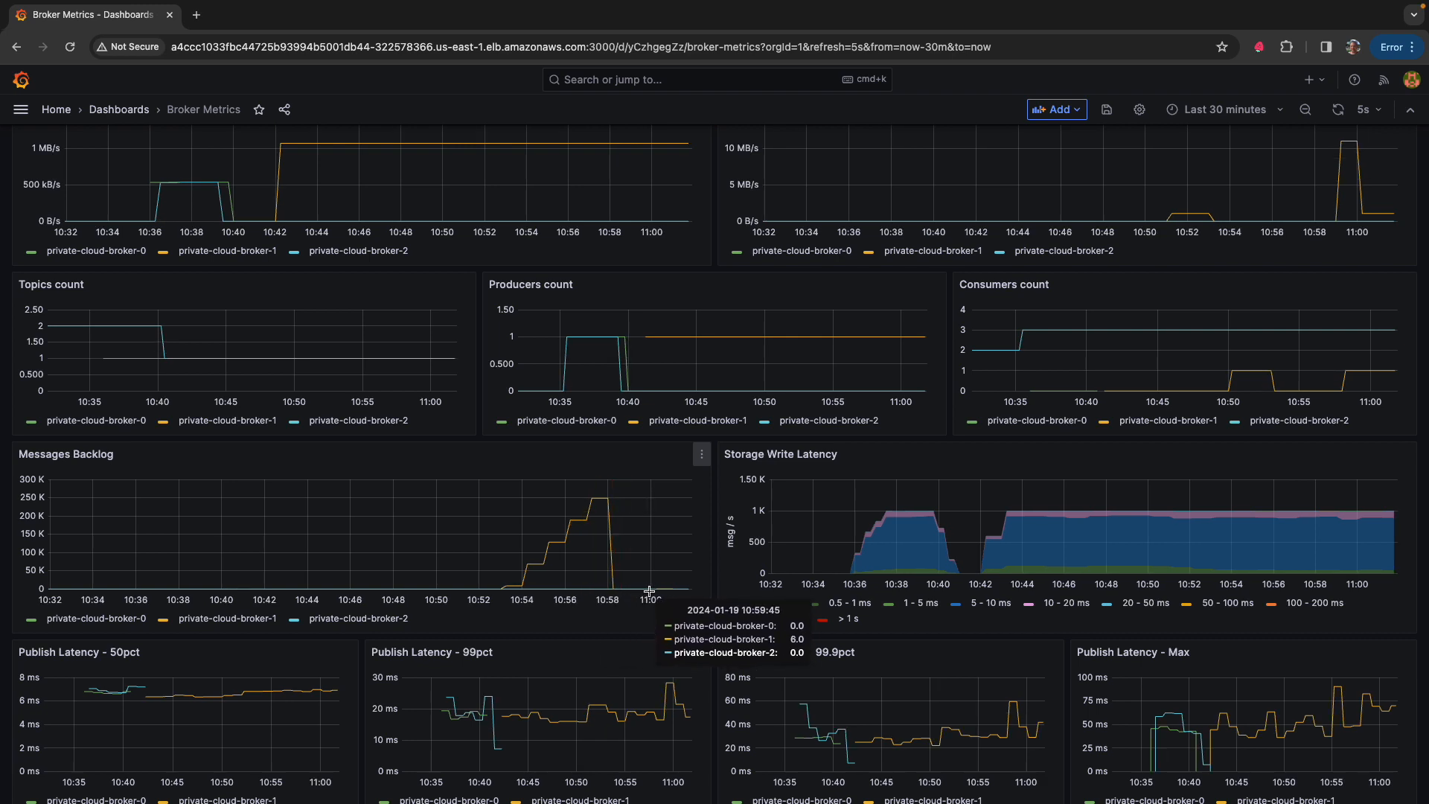
pyautogui.moveTo(684, 590)
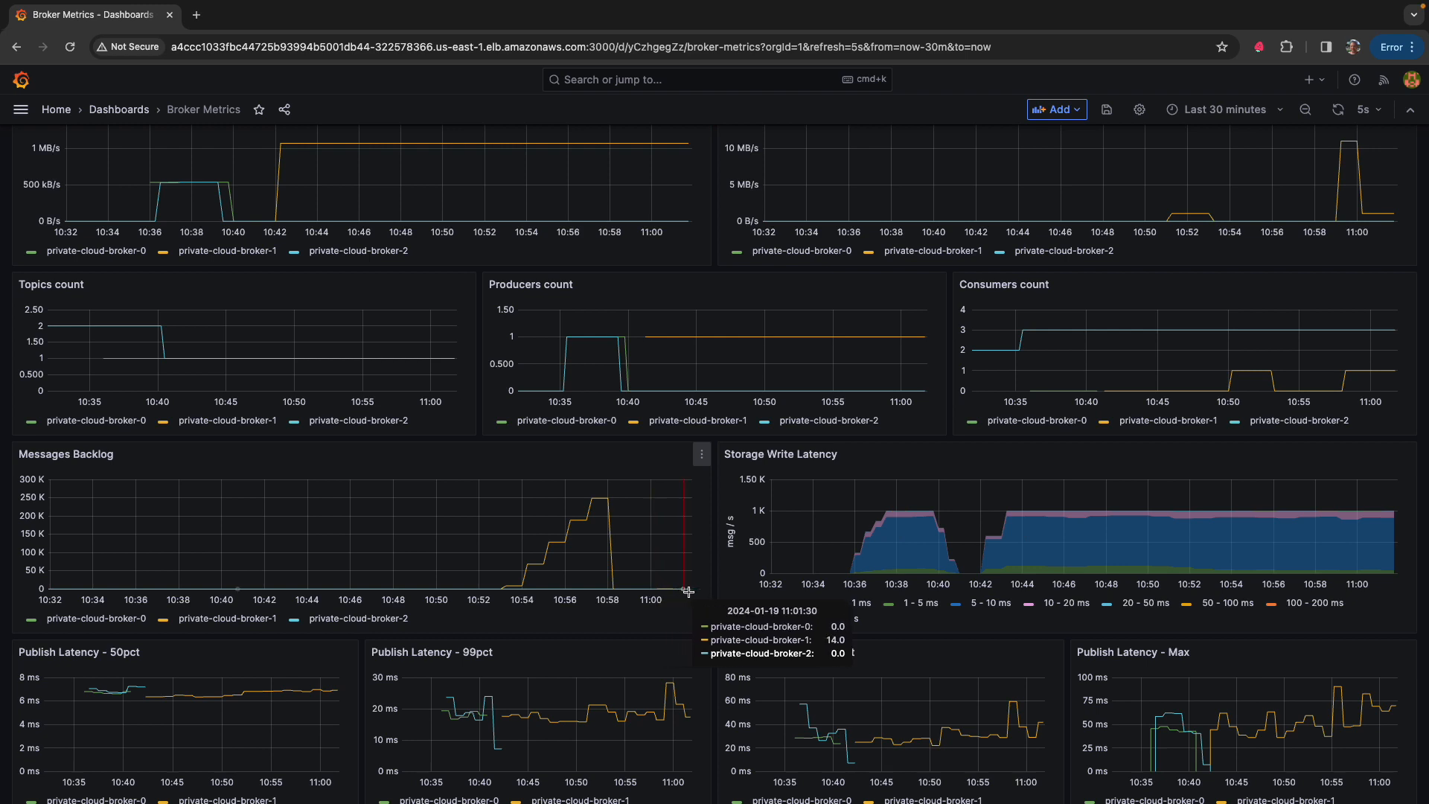